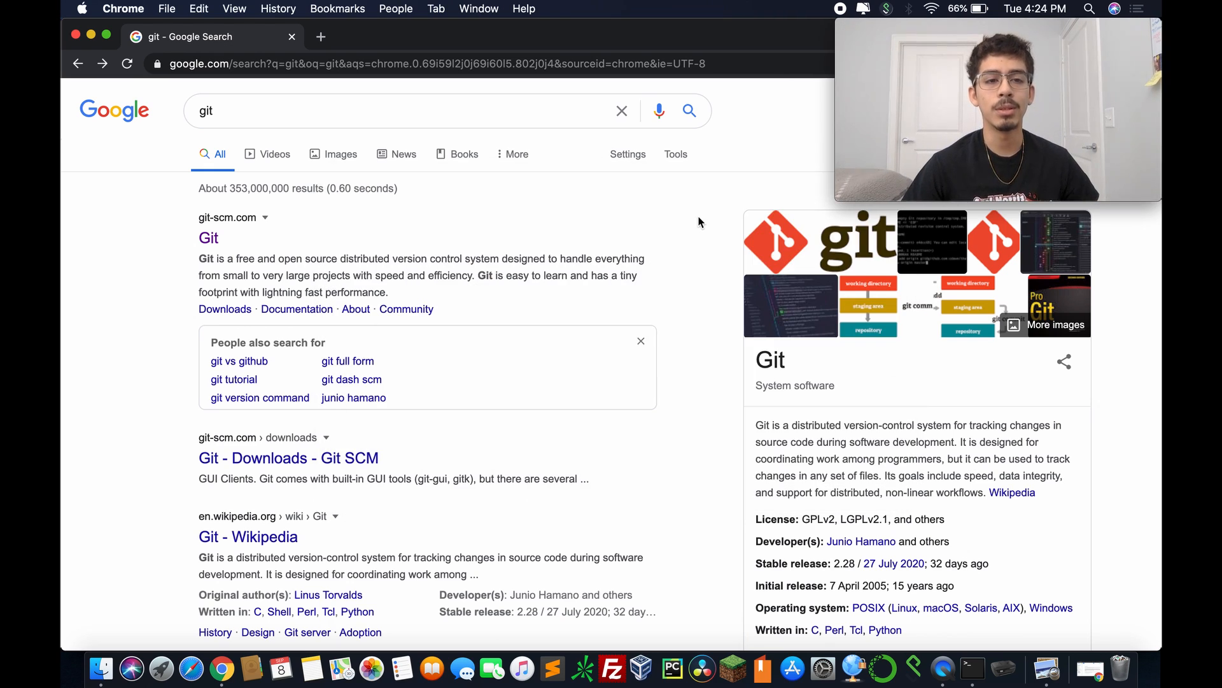
mouse_move(607, 175)
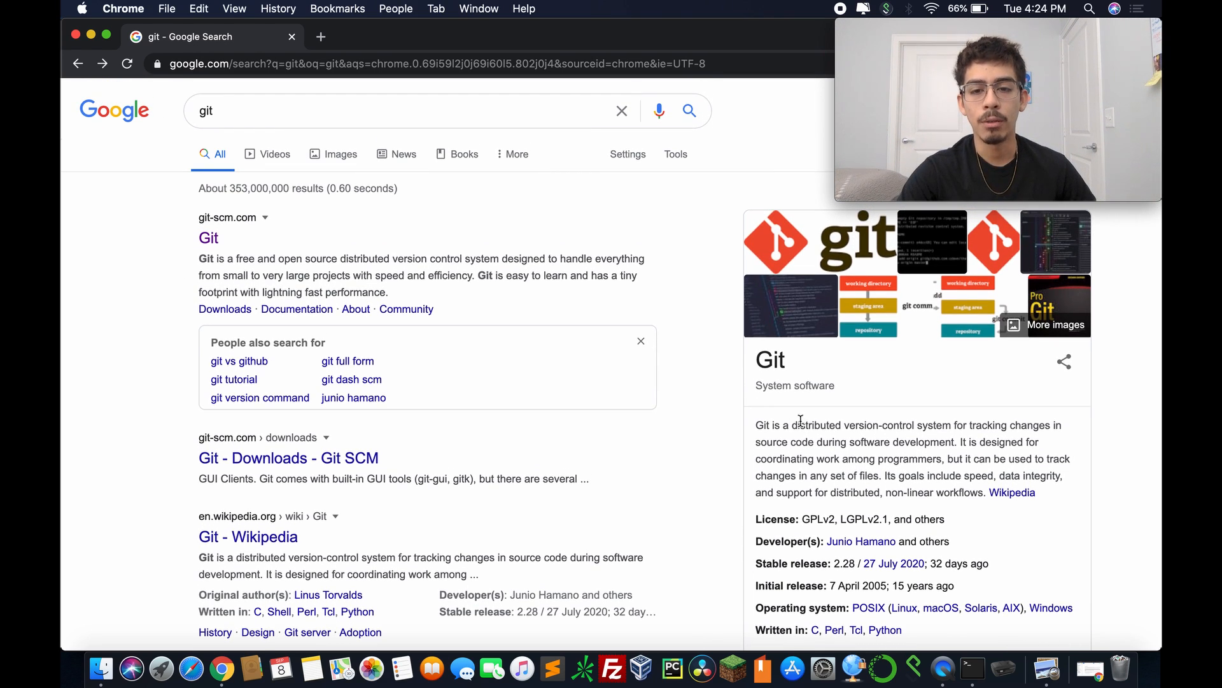
Step: Open git-scm.com from the results and browse the homepage showing release 2.28.0
scroll(down, 3)
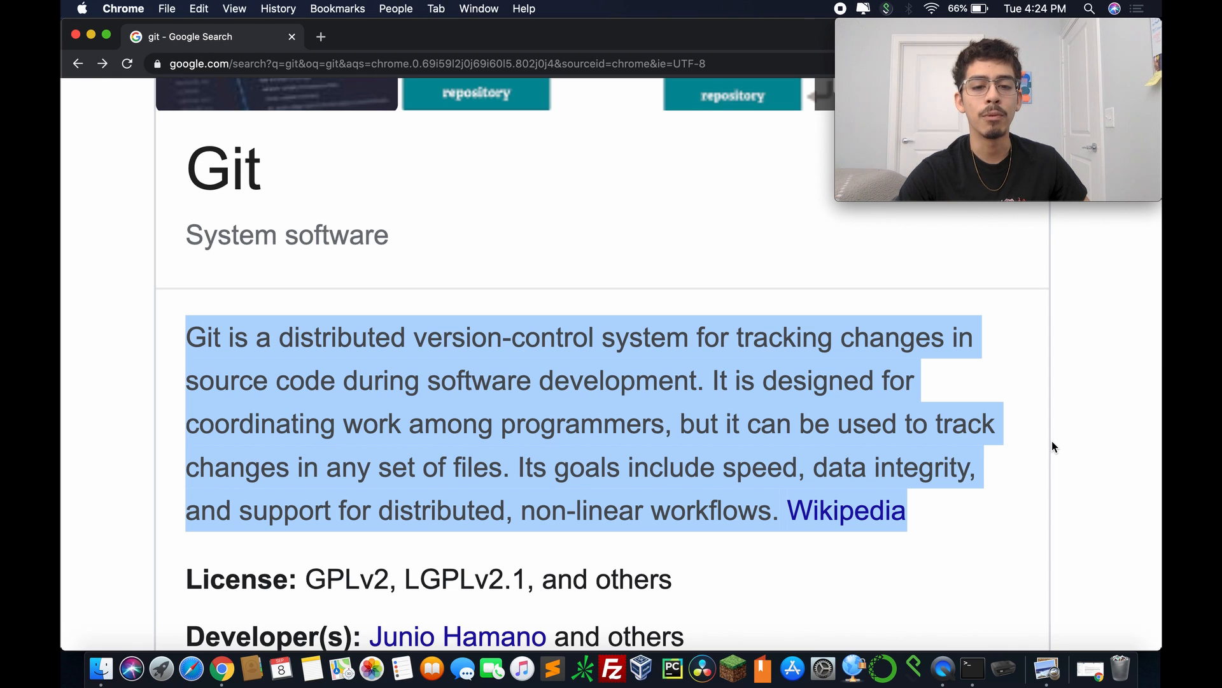
mouse_move(1048, 445)
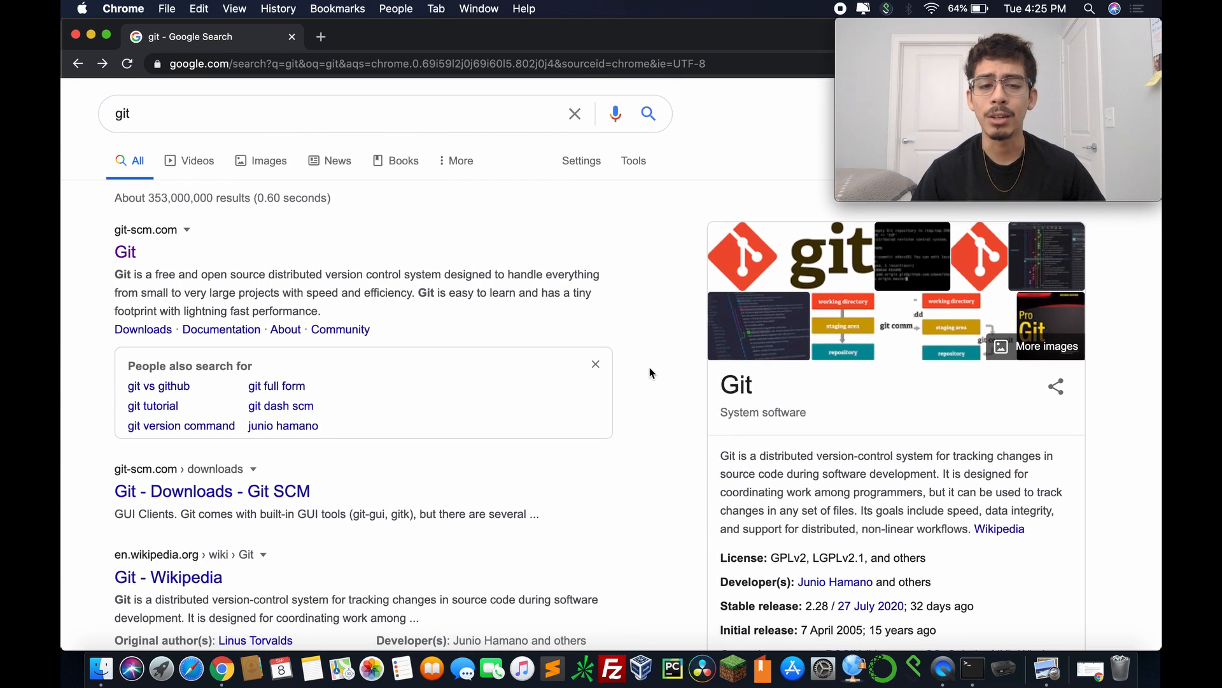
mouse_move(331, 236)
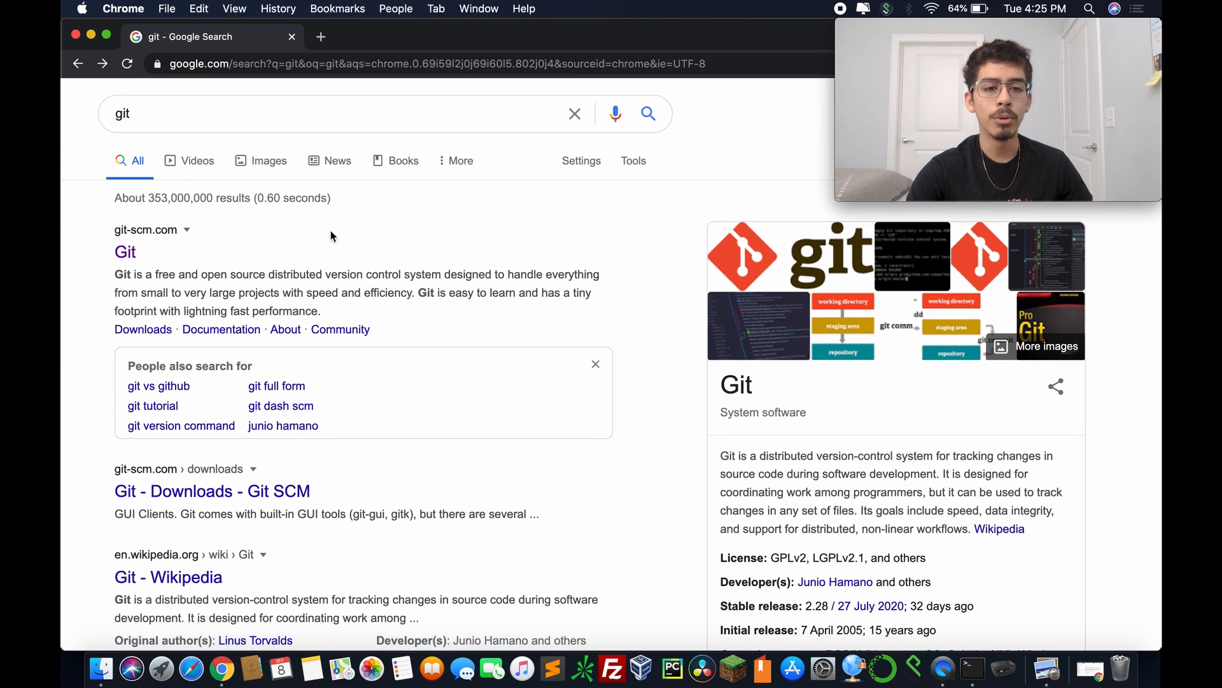
mouse_move(176, 271)
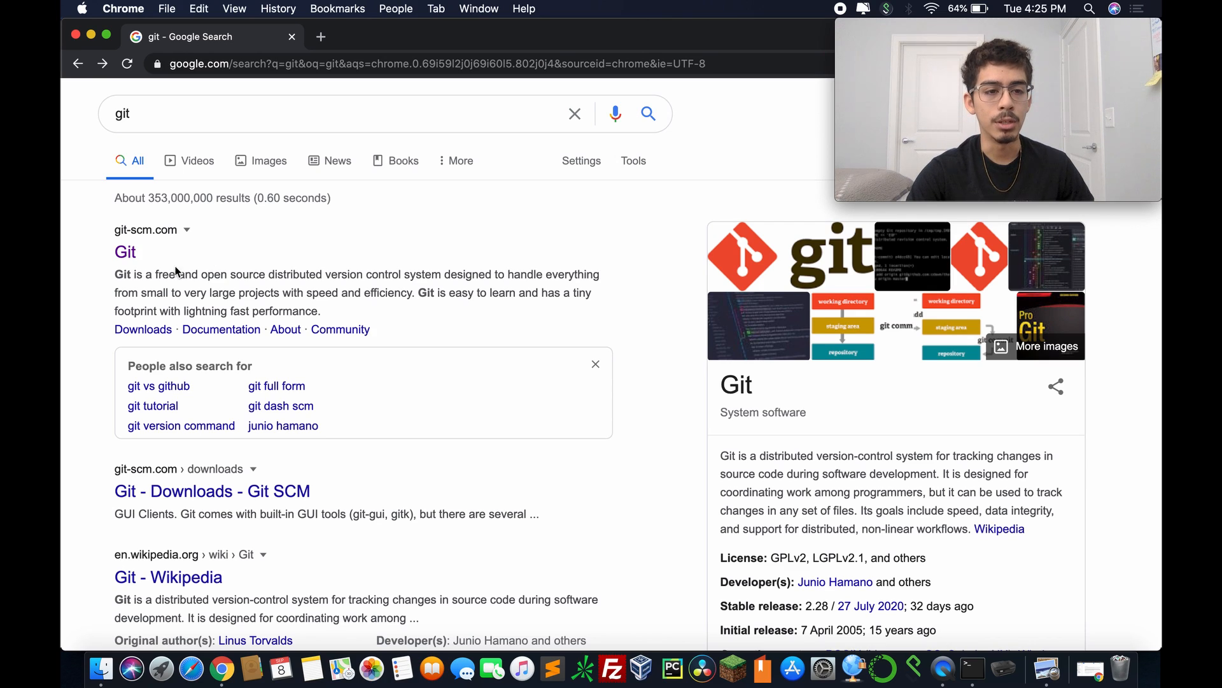
mouse_move(173, 271)
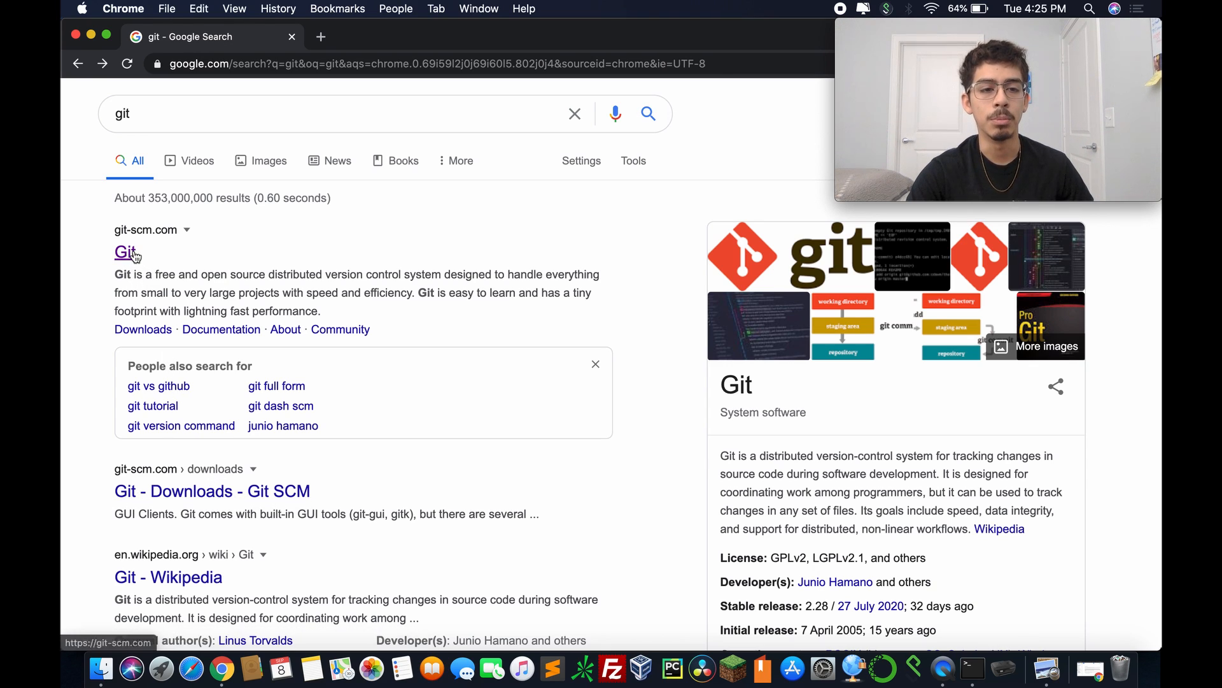
click(126, 252)
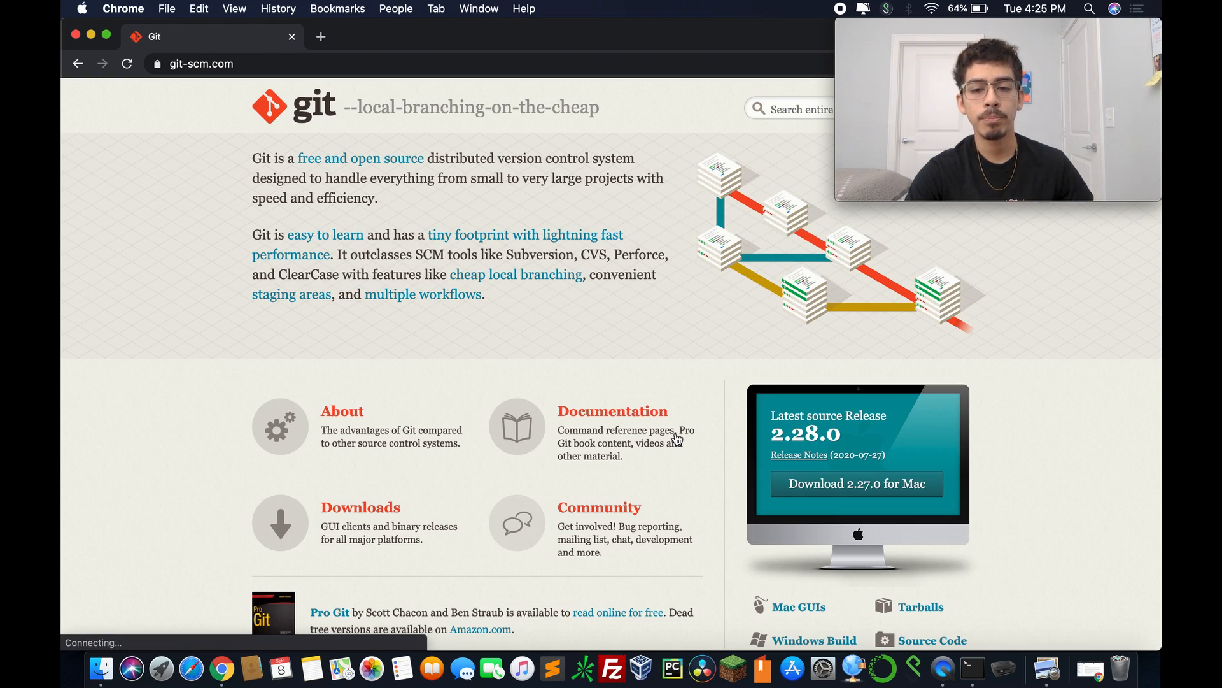
scroll(down, 3)
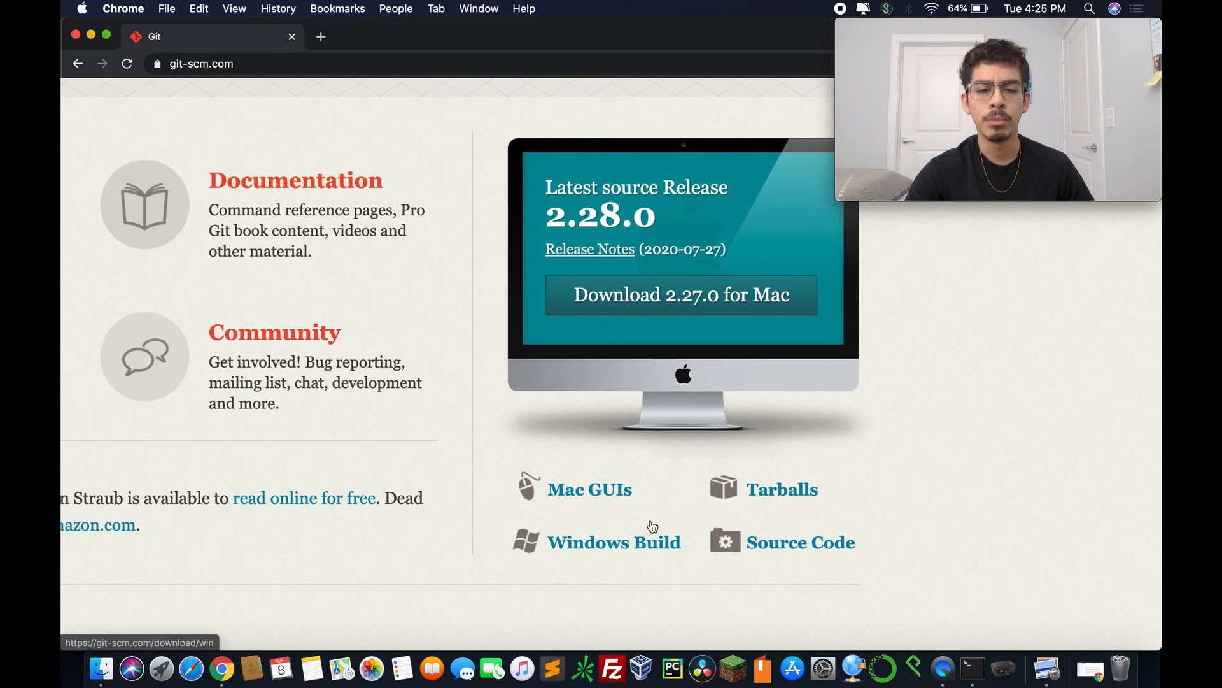
mouse_move(747, 564)
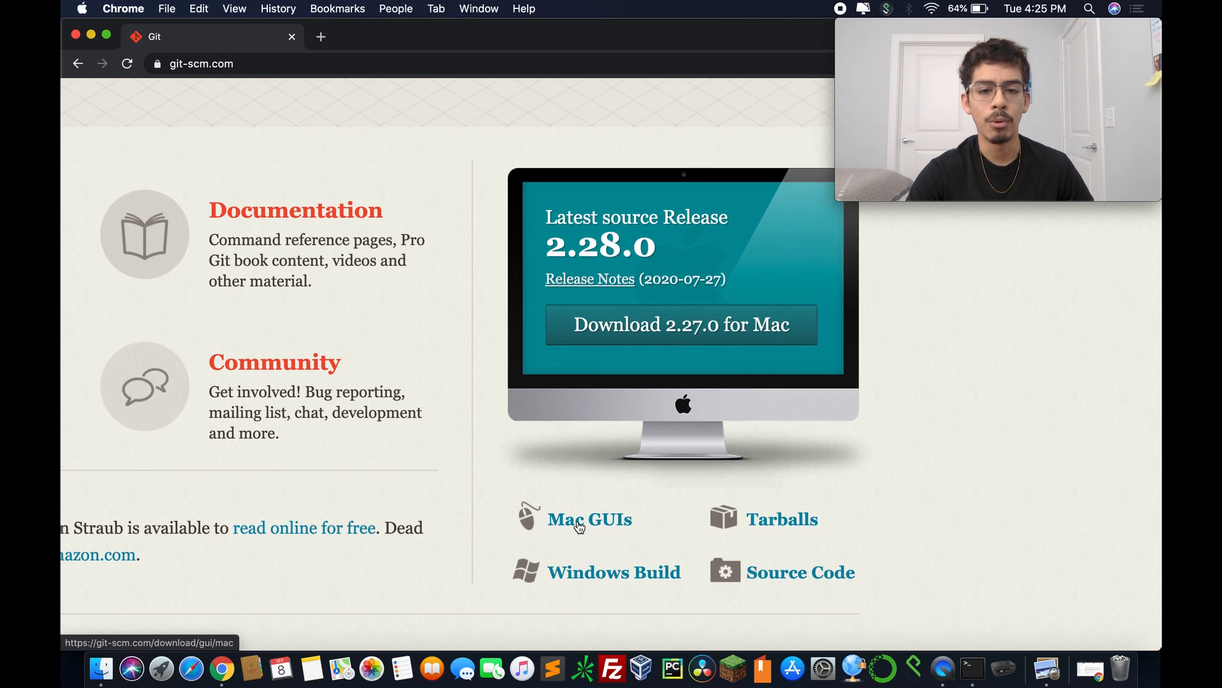
scroll(up, 3)
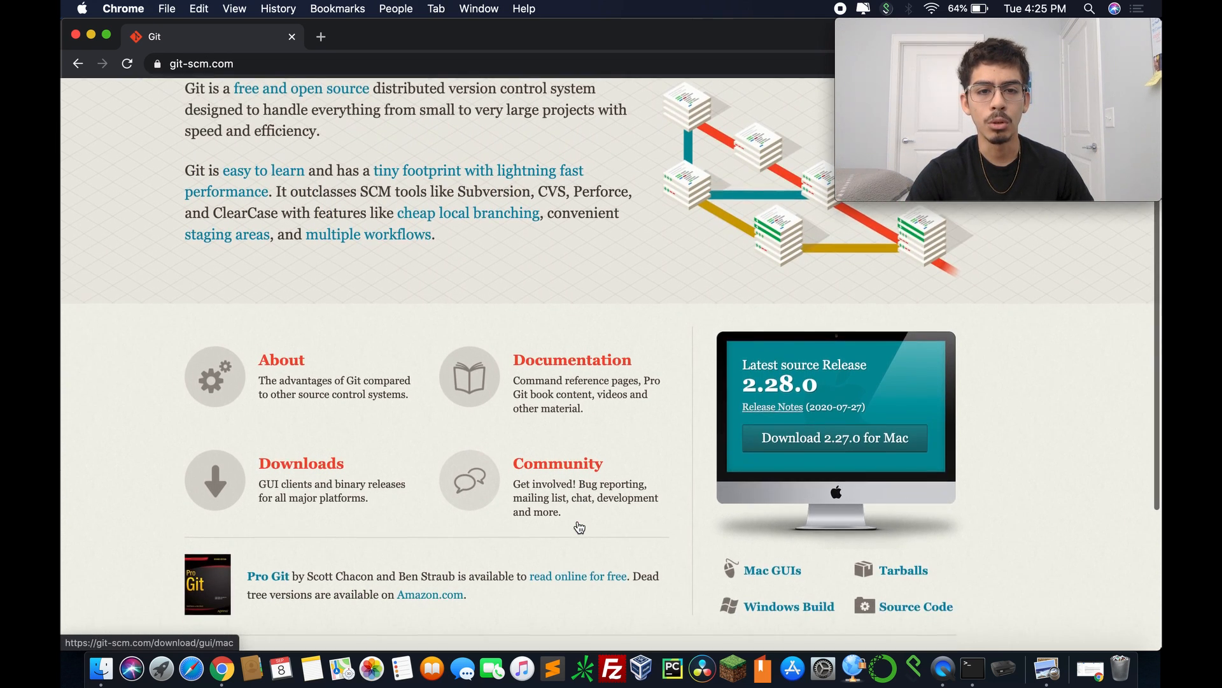
scroll(down, 3)
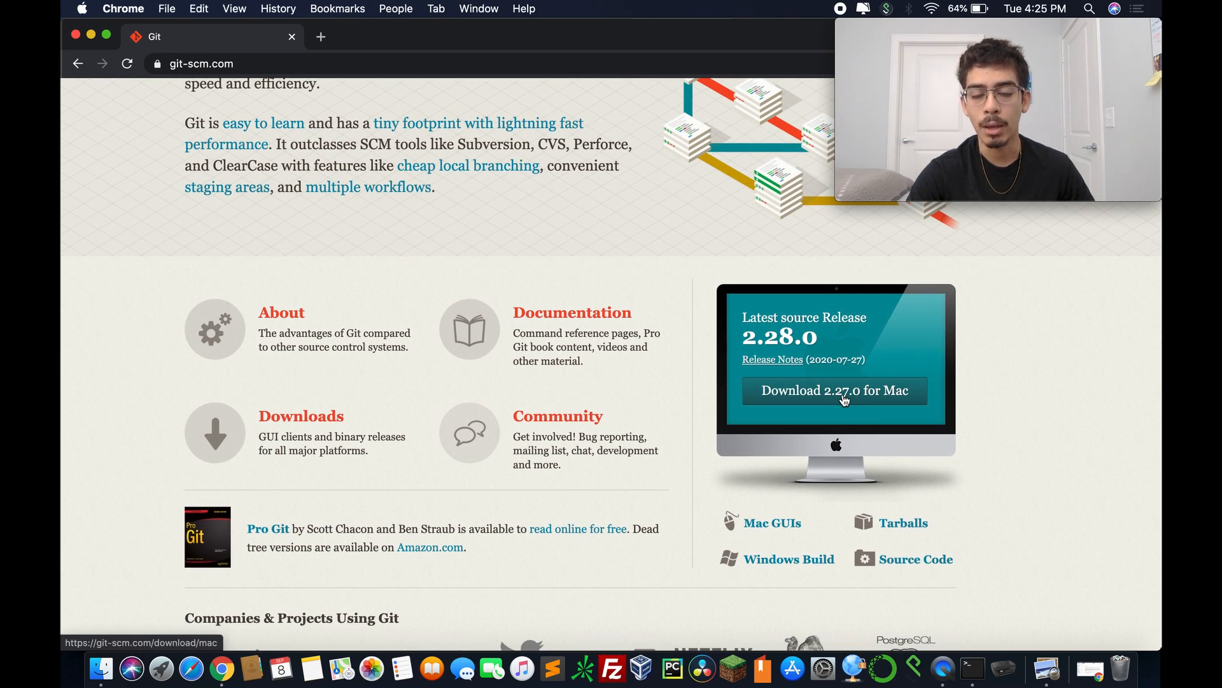
Step: Open the 'Download 2.27.0 for Mac' page listing Homebrew, Xcode and installer options
click(834, 389)
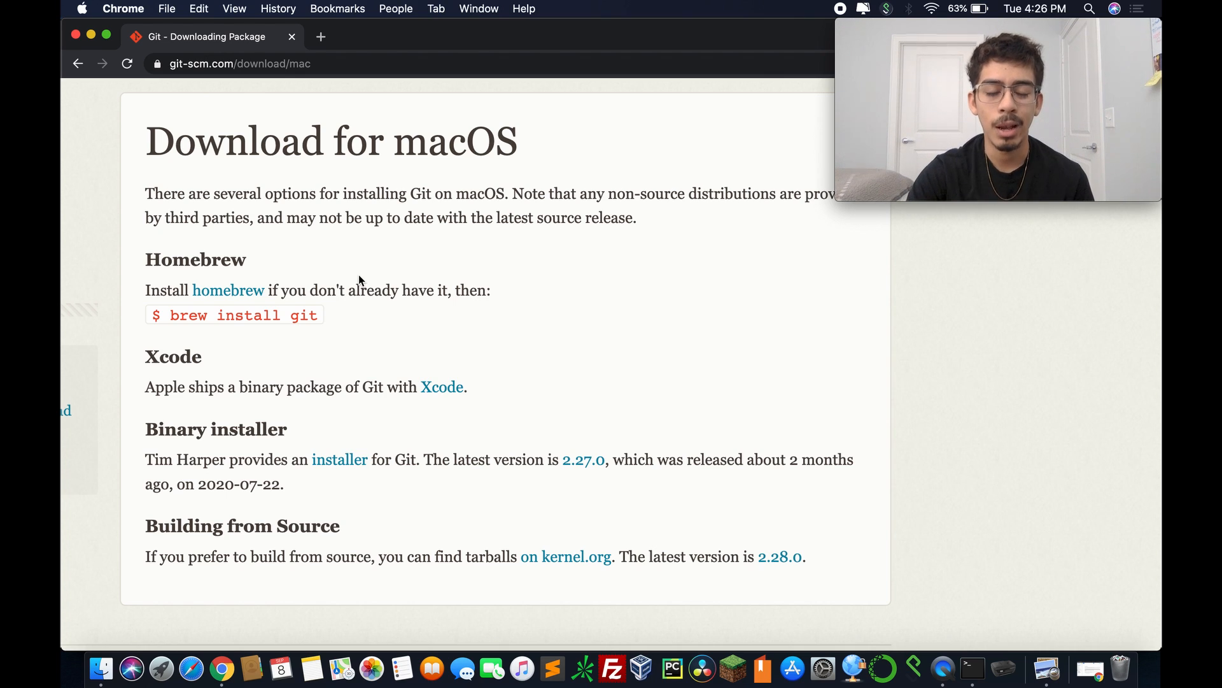
mouse_move(242, 297)
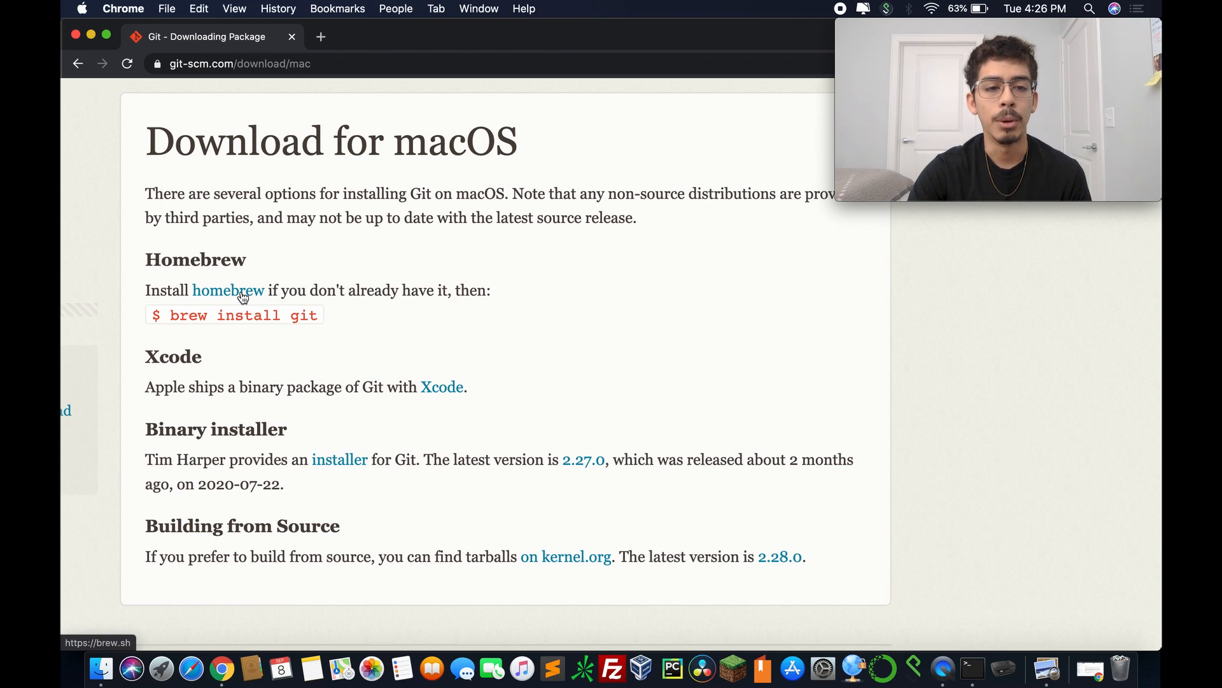
Step: Open brew.sh in a new tab, copy its install command, and bring up Terminal
click(228, 290)
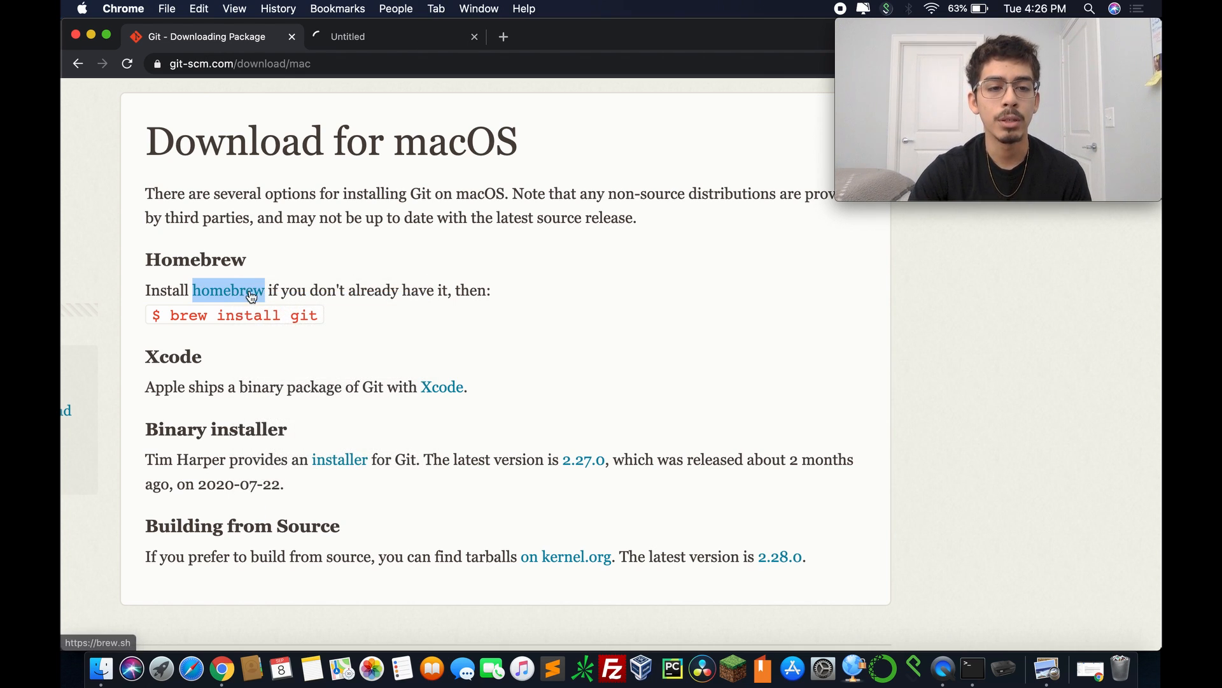
click(228, 290)
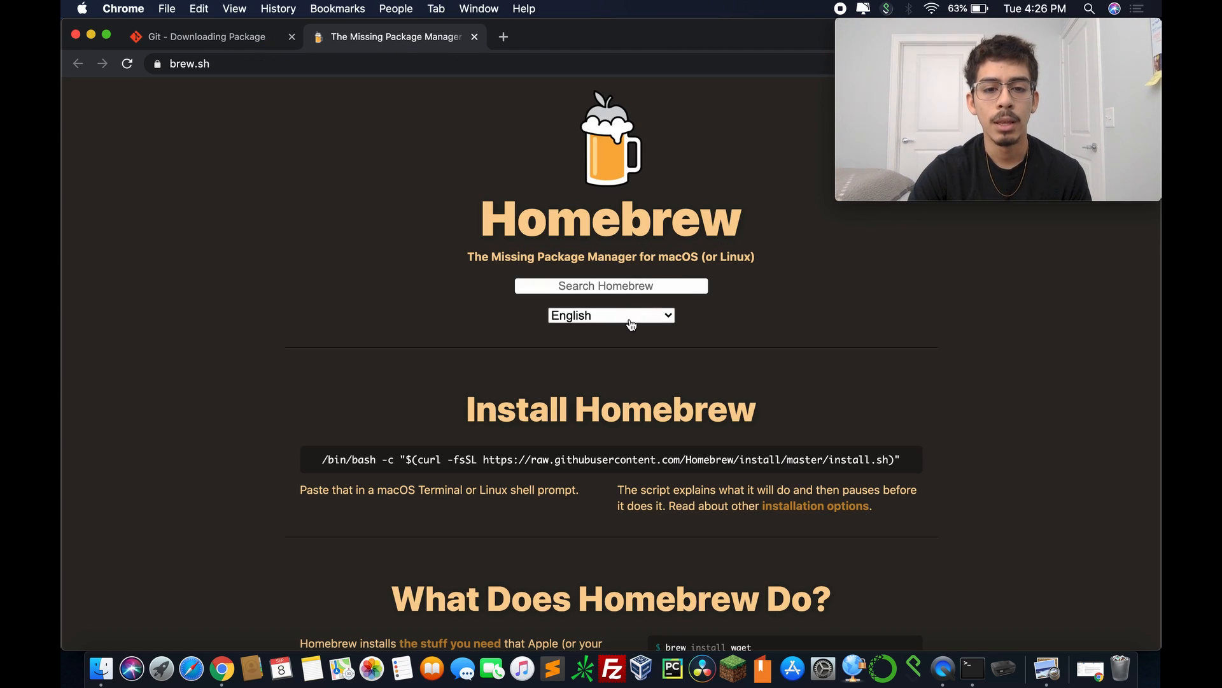
mouse_move(510, 435)
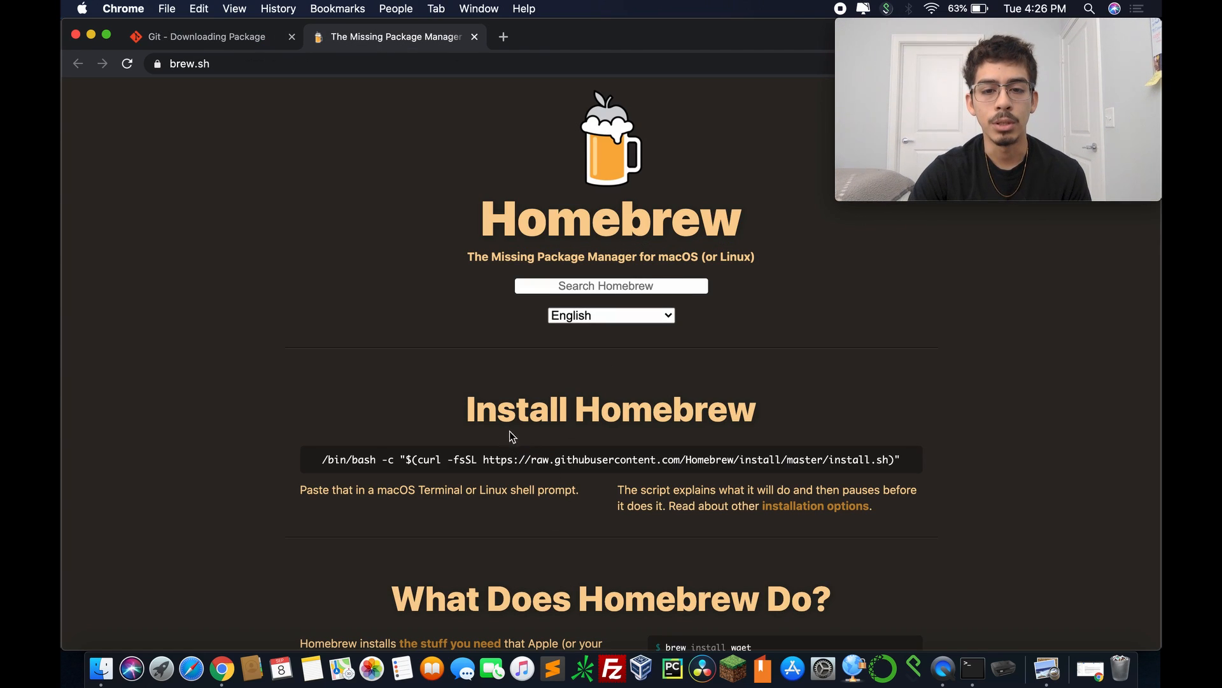
triple_click(612, 459)
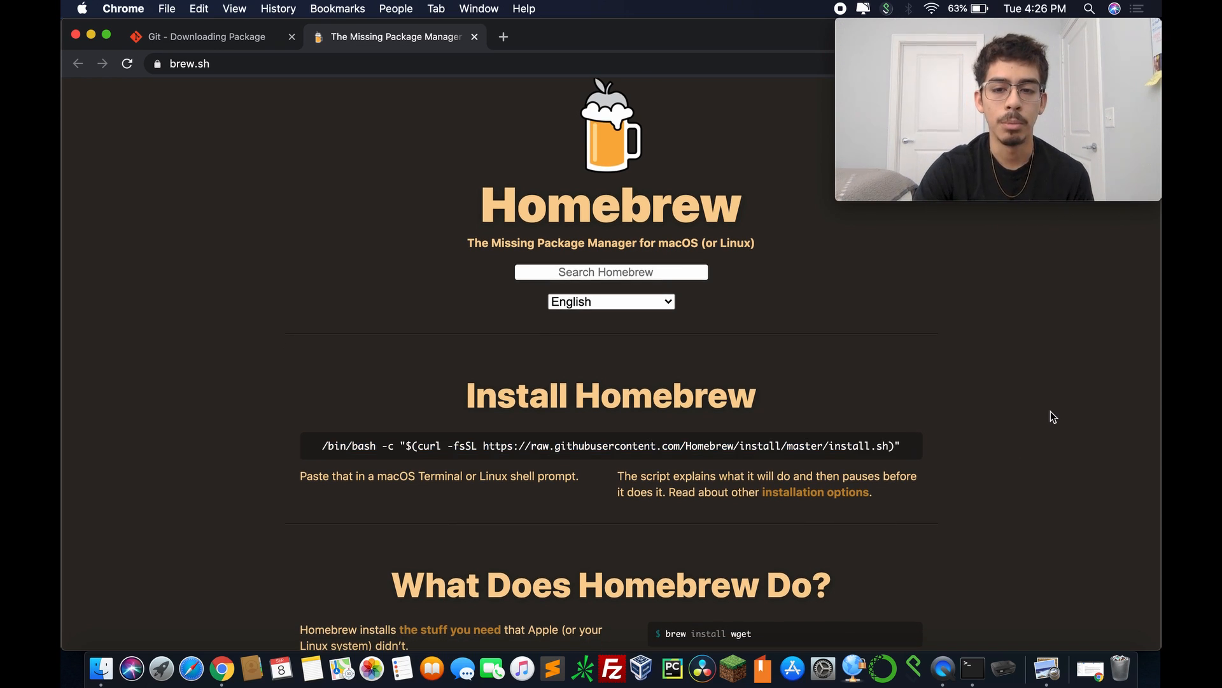
click(972, 668)
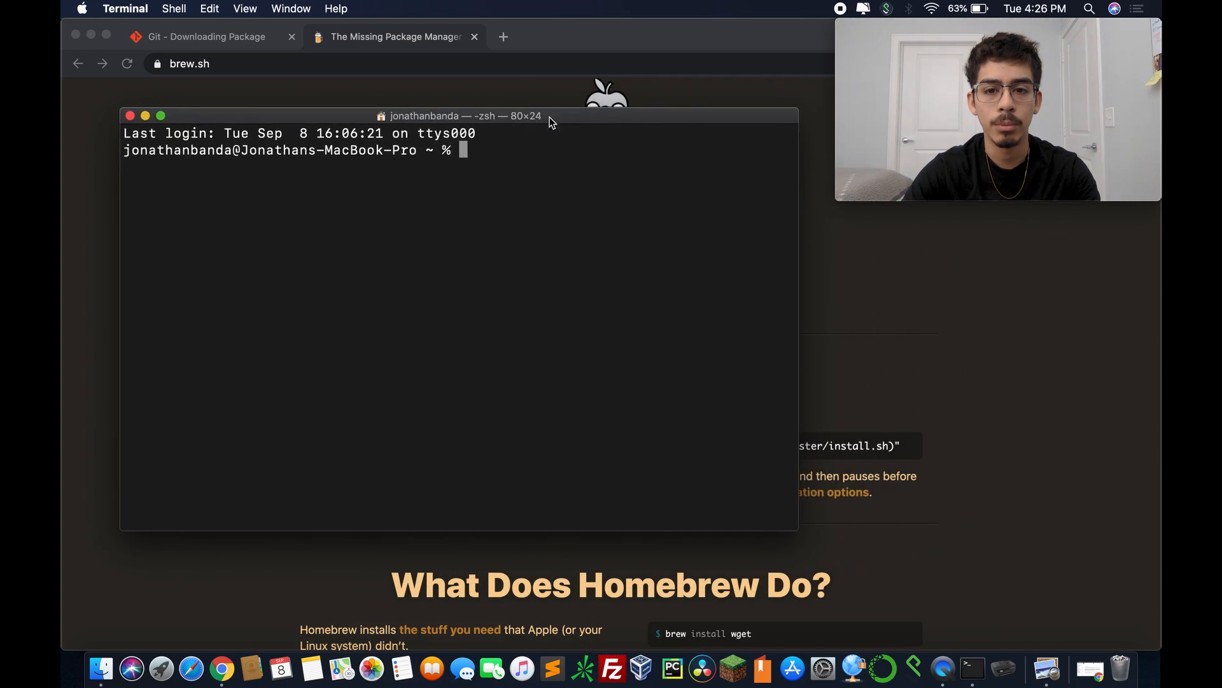
Step: Run the pasted Homebrew install script and confirm with Return to proceed
drag(459, 115, 414, 28)
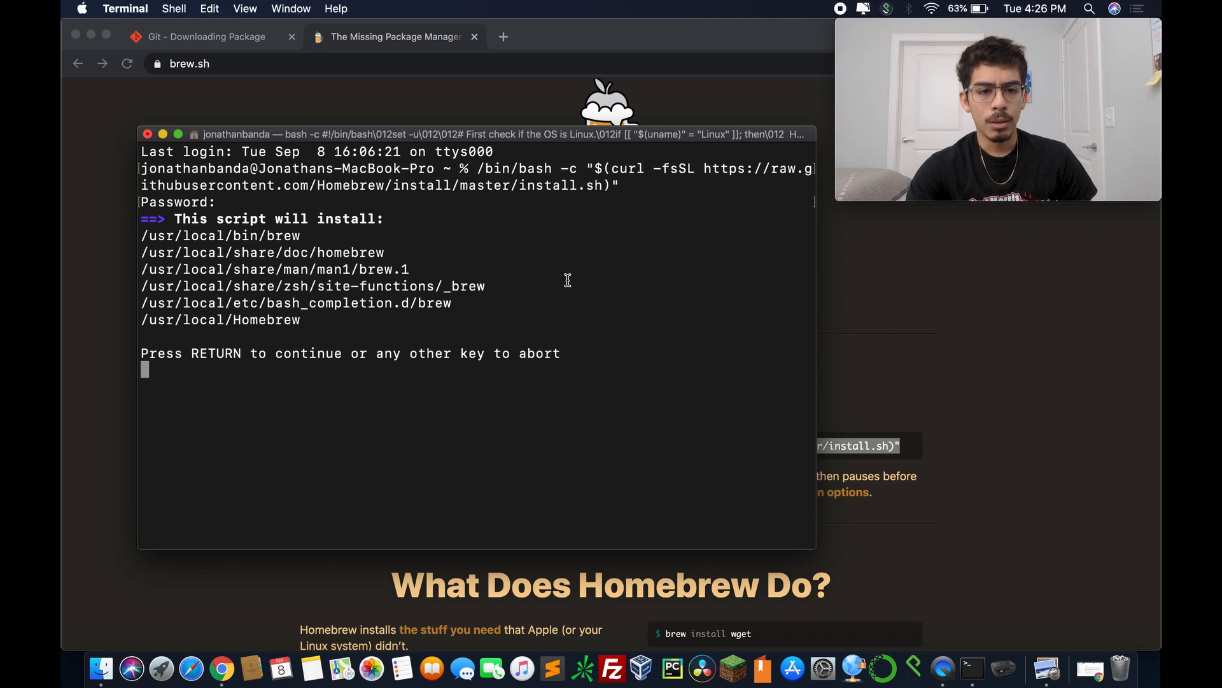
key(Return)
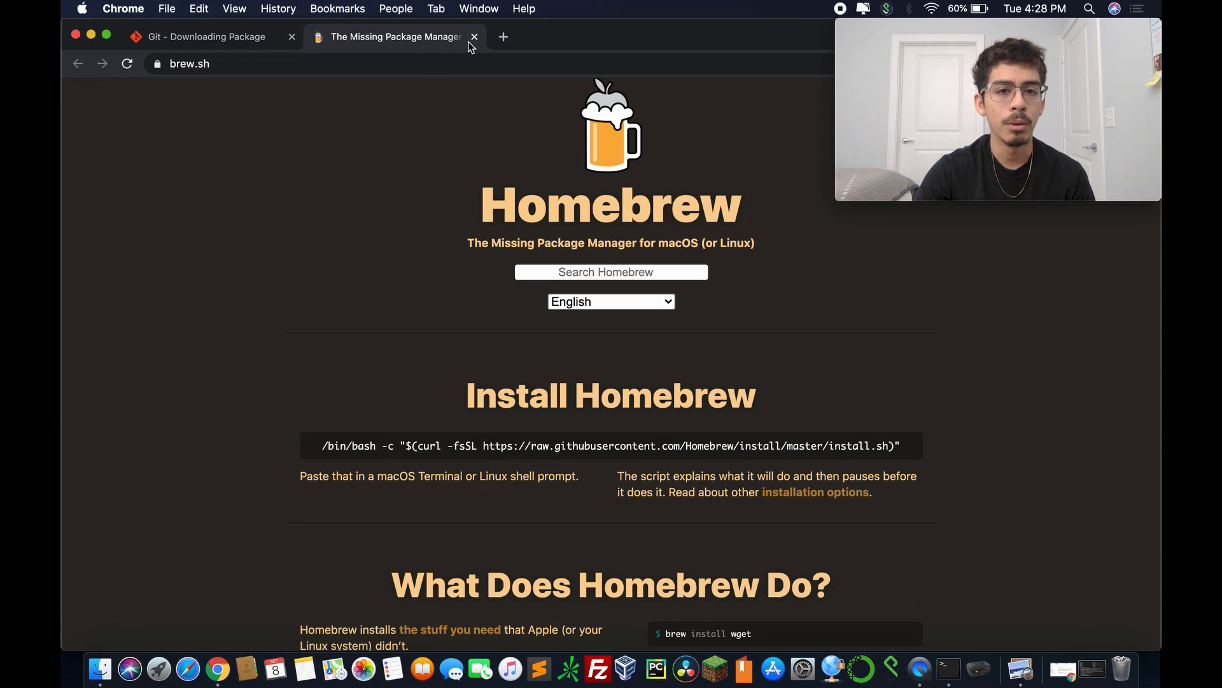
Step: Close the brew.sh tab and copy 'brew install git' into Terminal
click(474, 37)
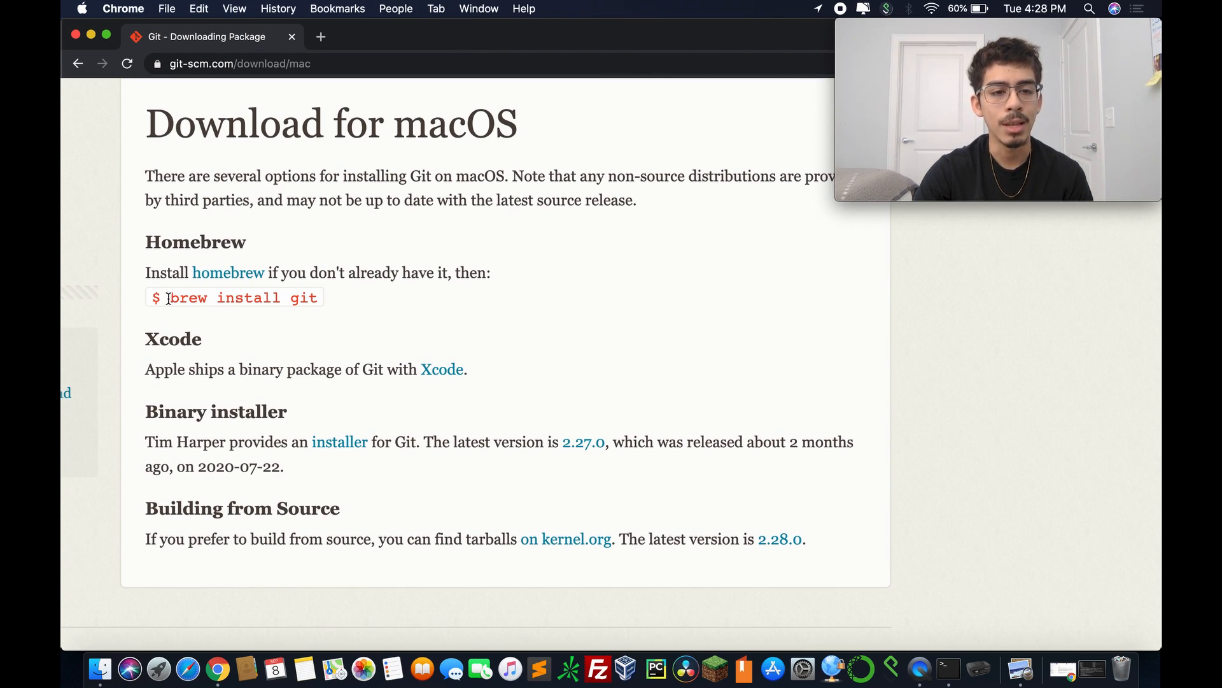
drag(170, 298, 317, 297)
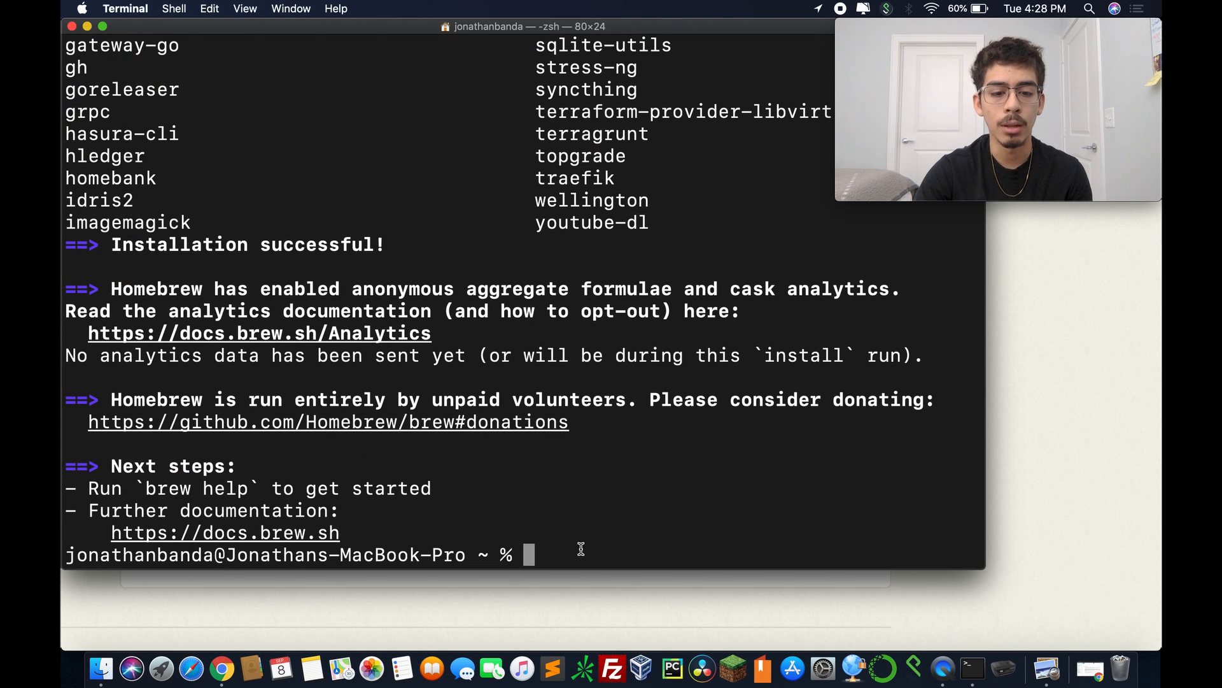
text(brew install git)
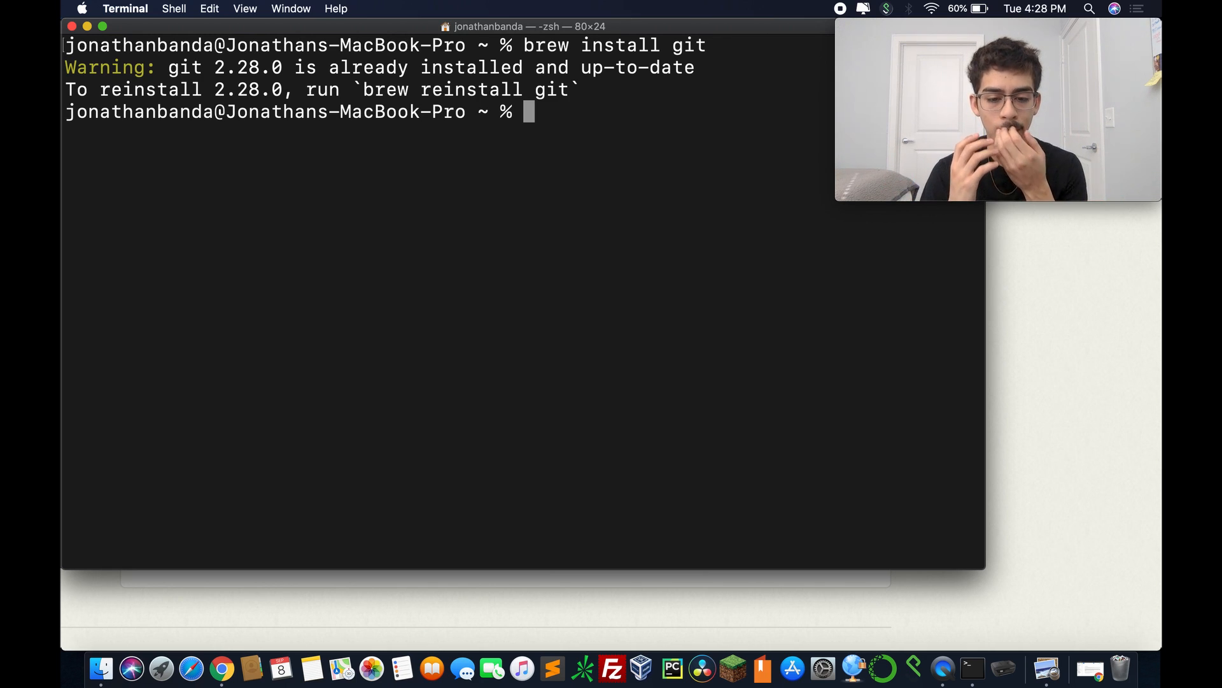
Step: Clear Terminal and run 'git' to confirm it prints its usage and commands list
key(cmd+k)
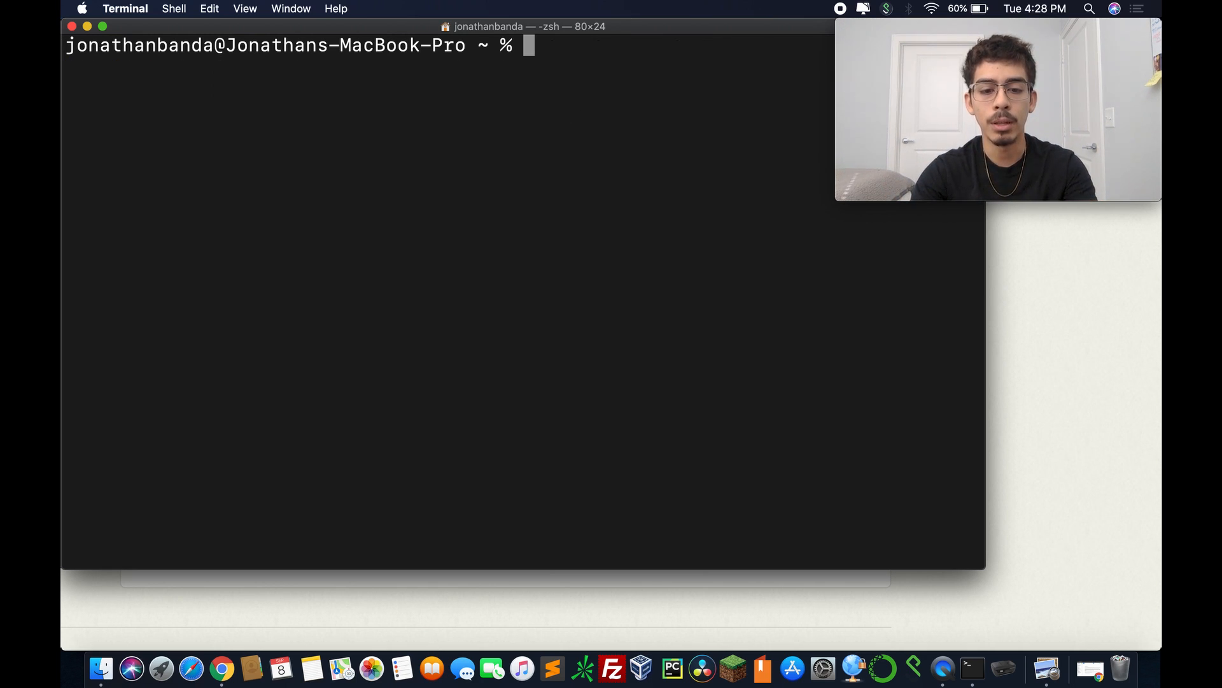
text(git)
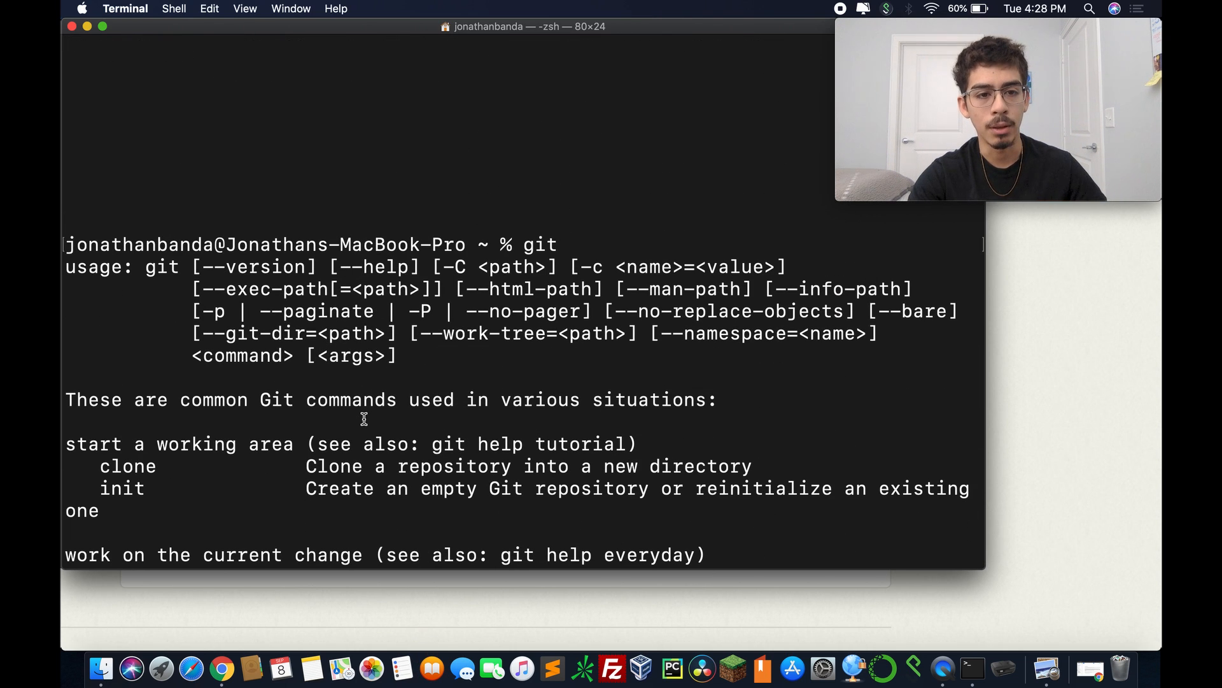
mouse_move(424, 412)
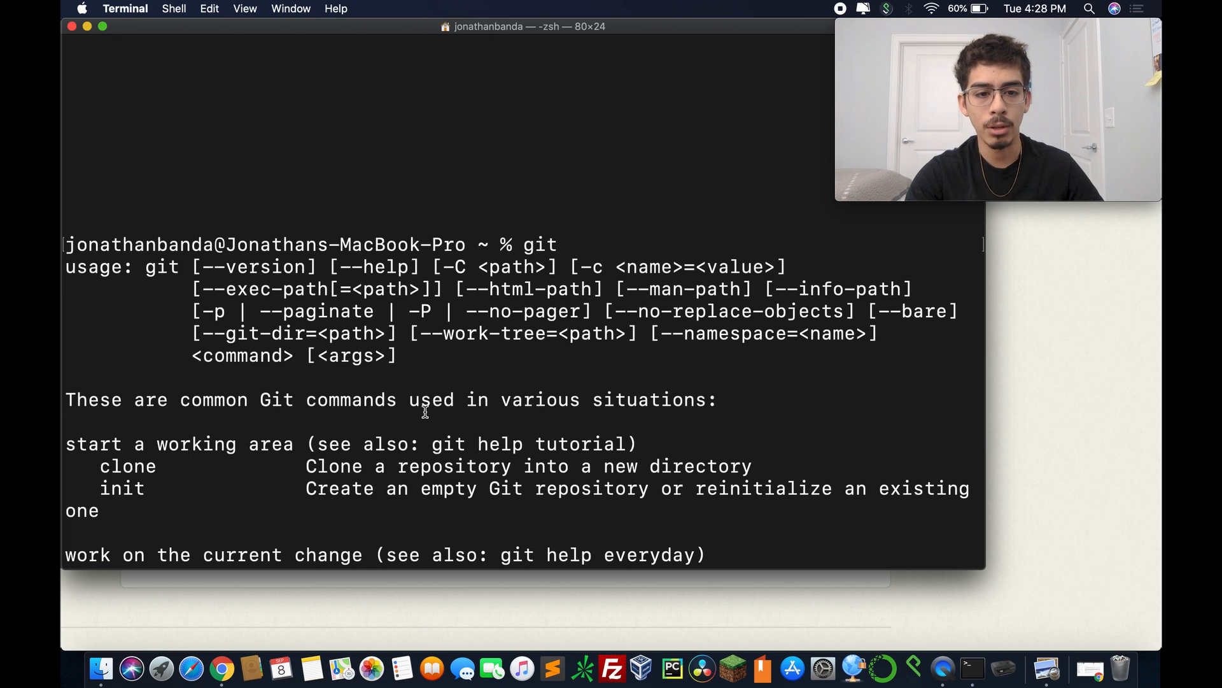
scroll(down, 3)
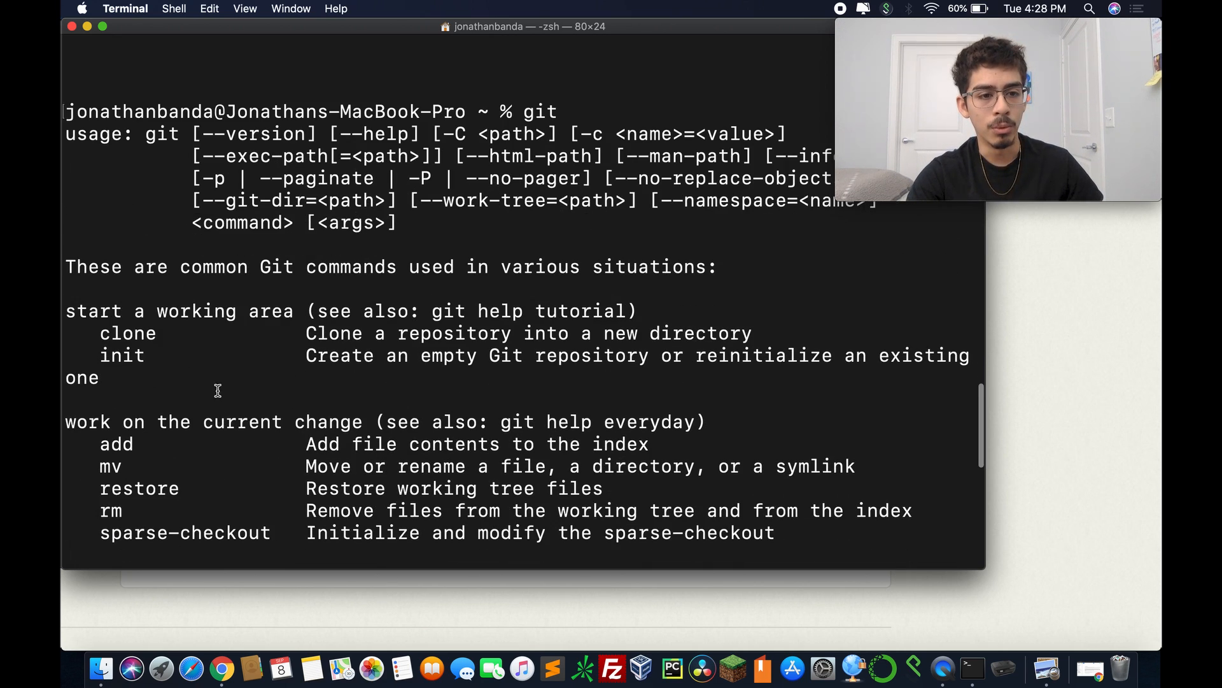
scroll(down, 3)
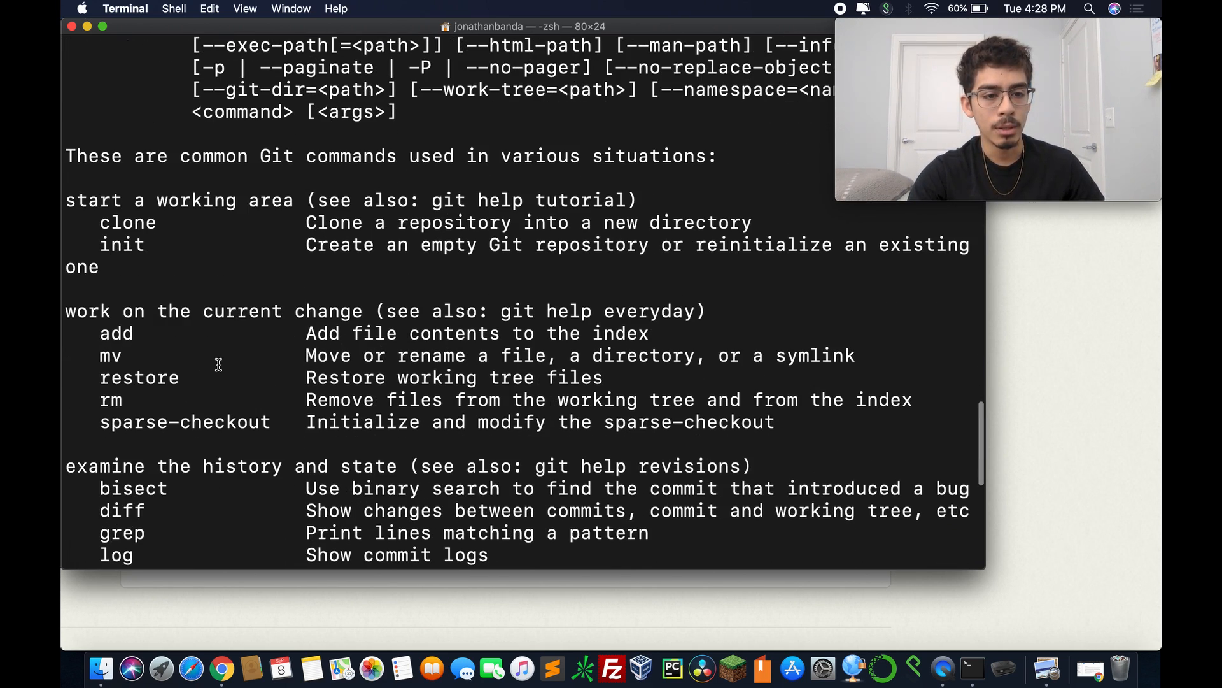
scroll(down, 3)
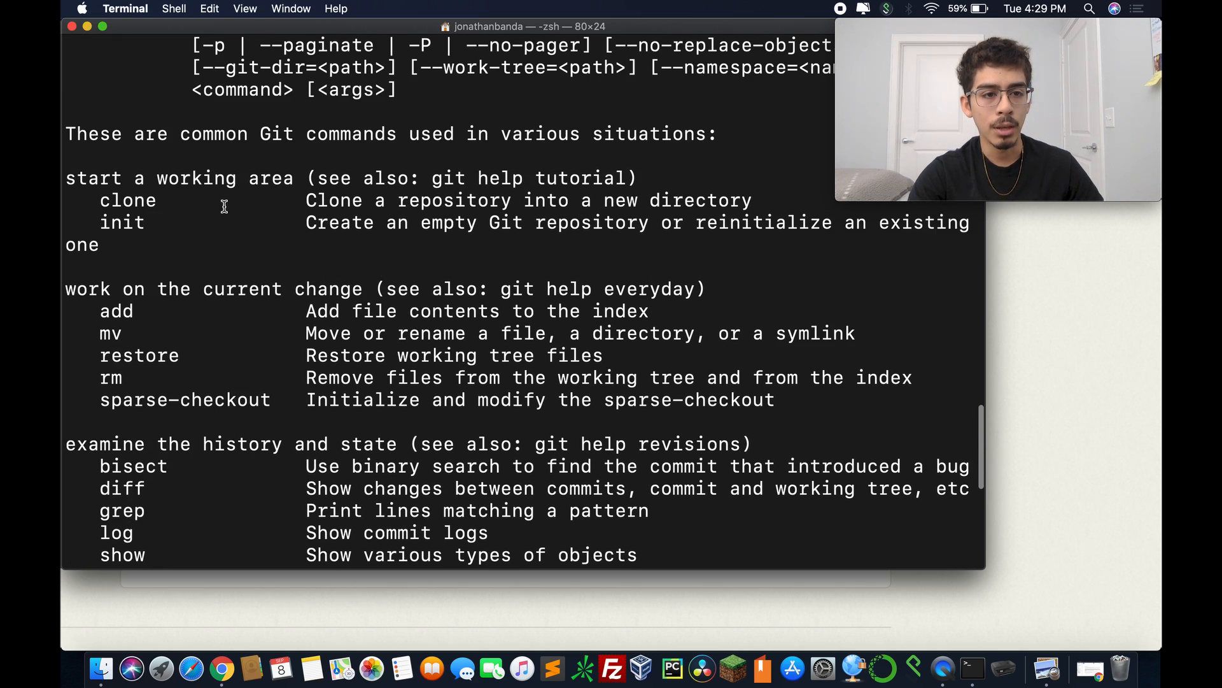
mouse_move(208, 165)
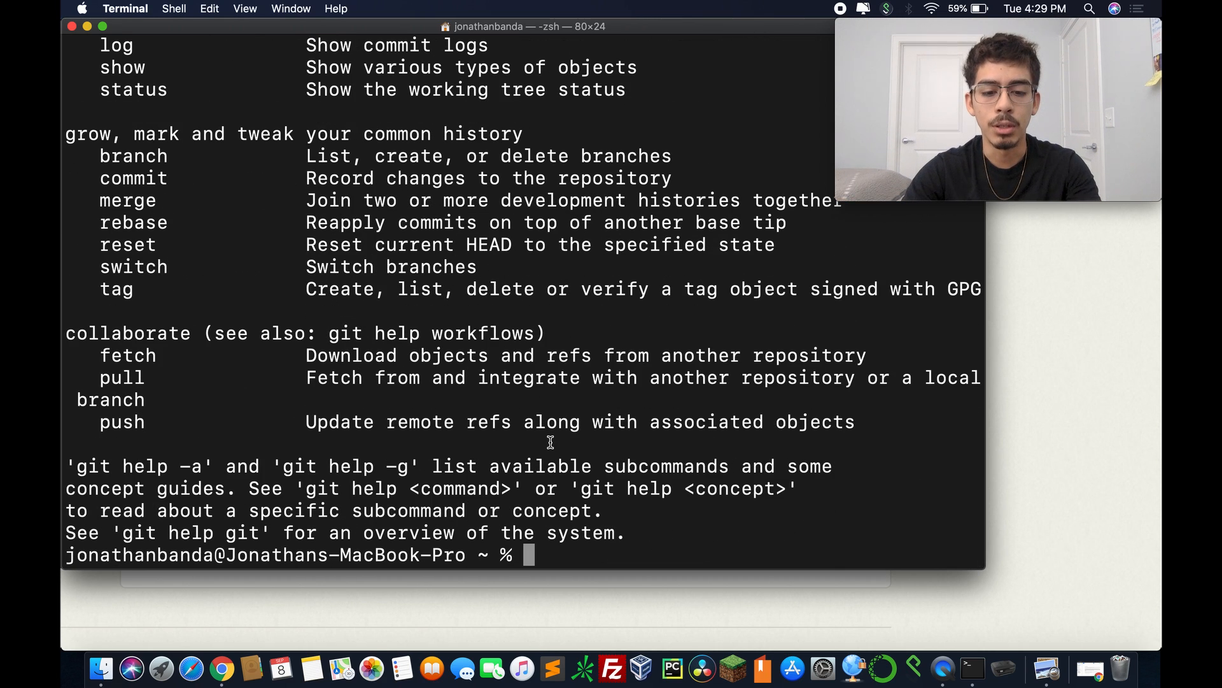
text(g)
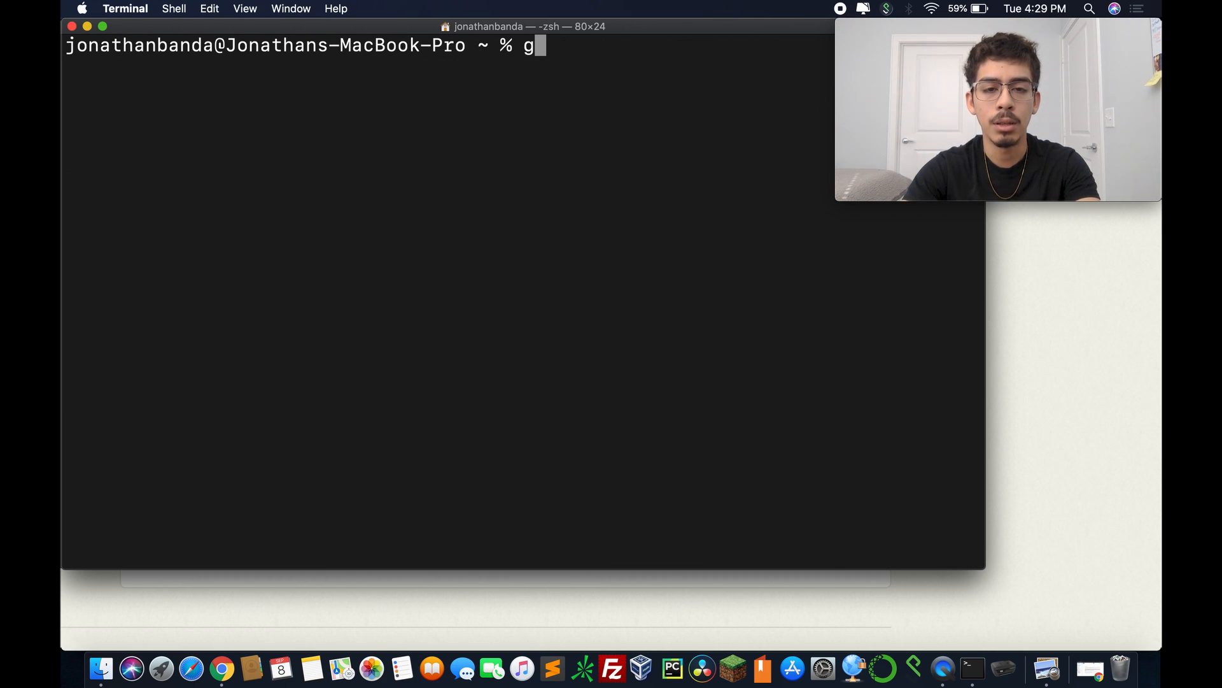
text(it)
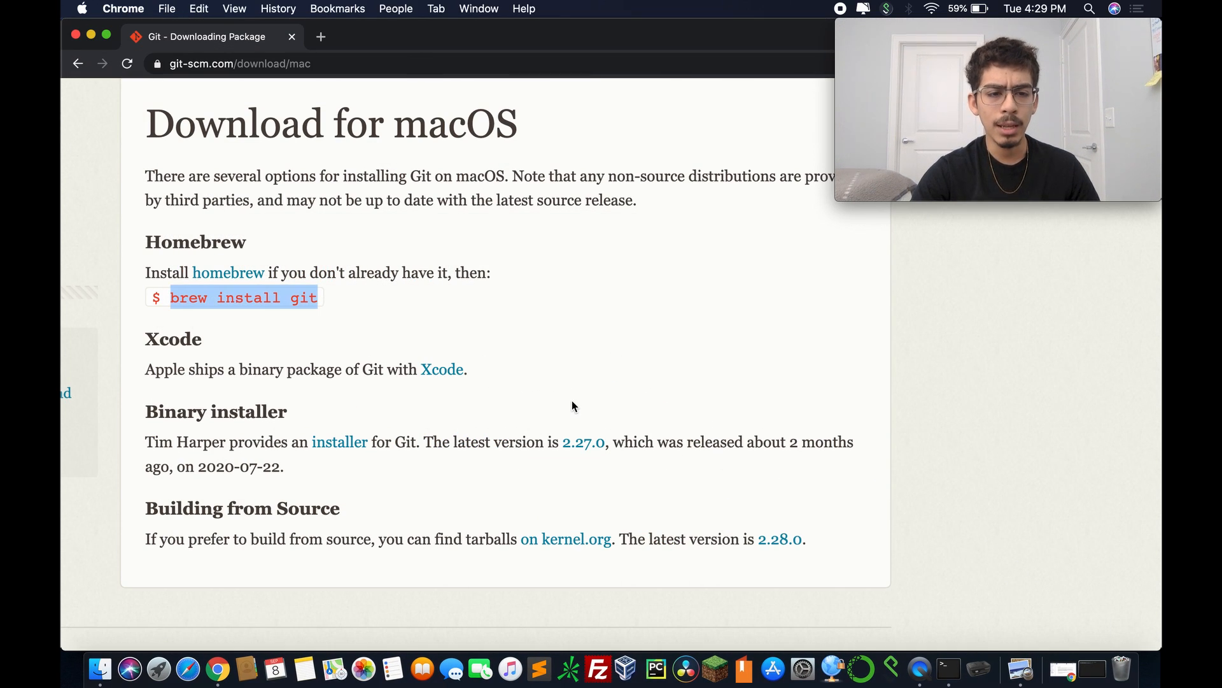
double_click(173, 338)
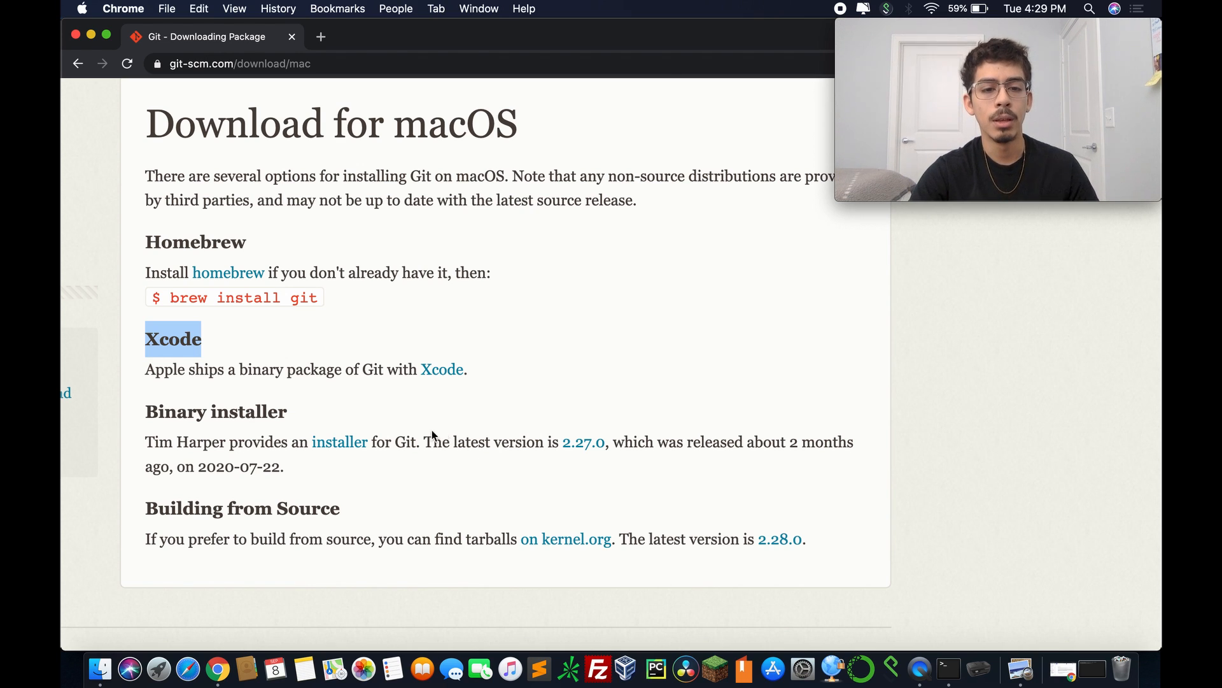
mouse_move(397, 480)
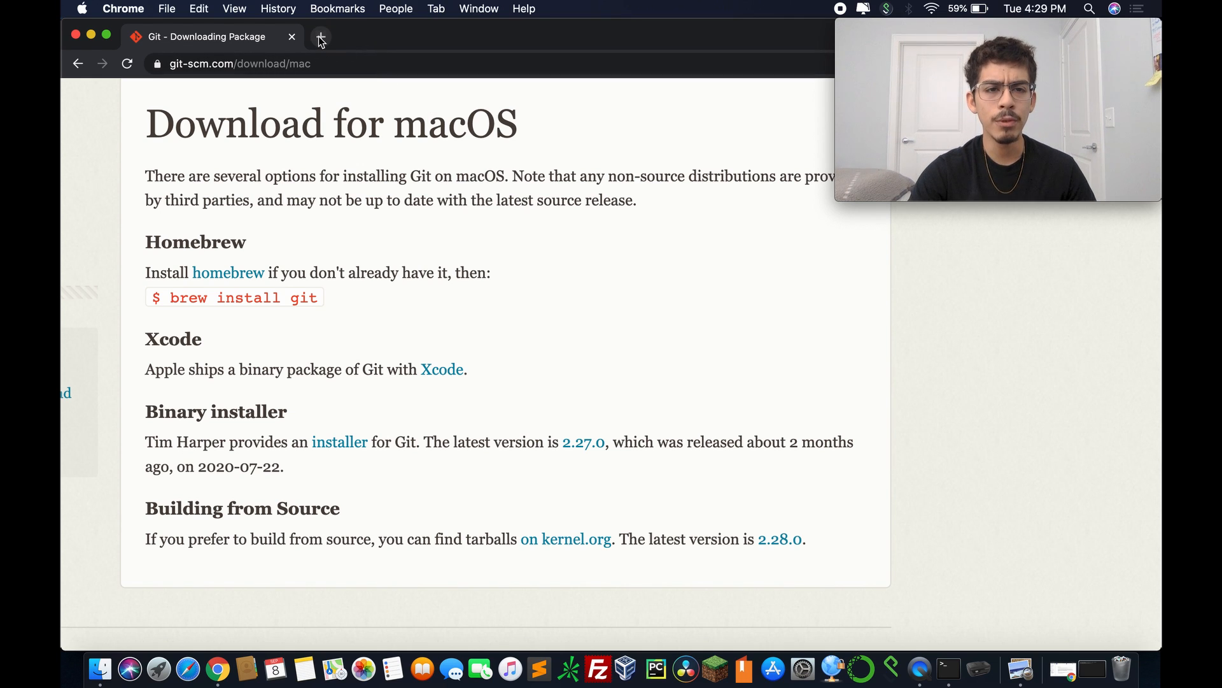
Step: Open a new Chrome tab and search Google for 'github'
click(320, 37)
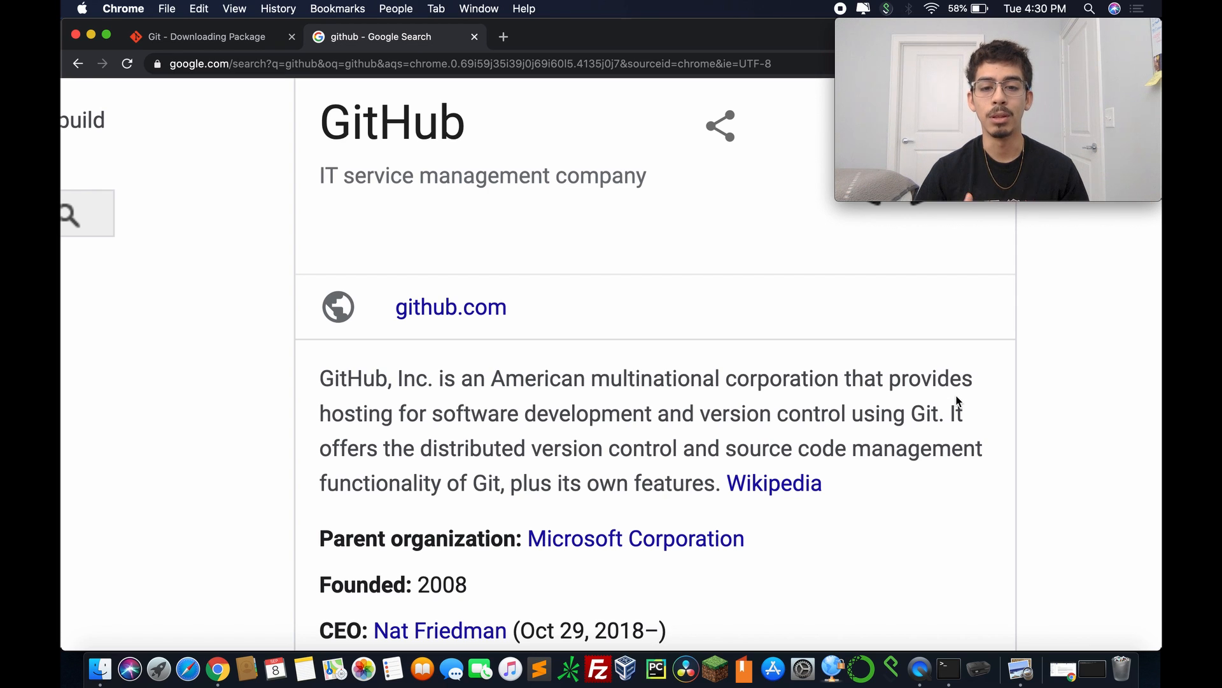
mouse_move(866, 541)
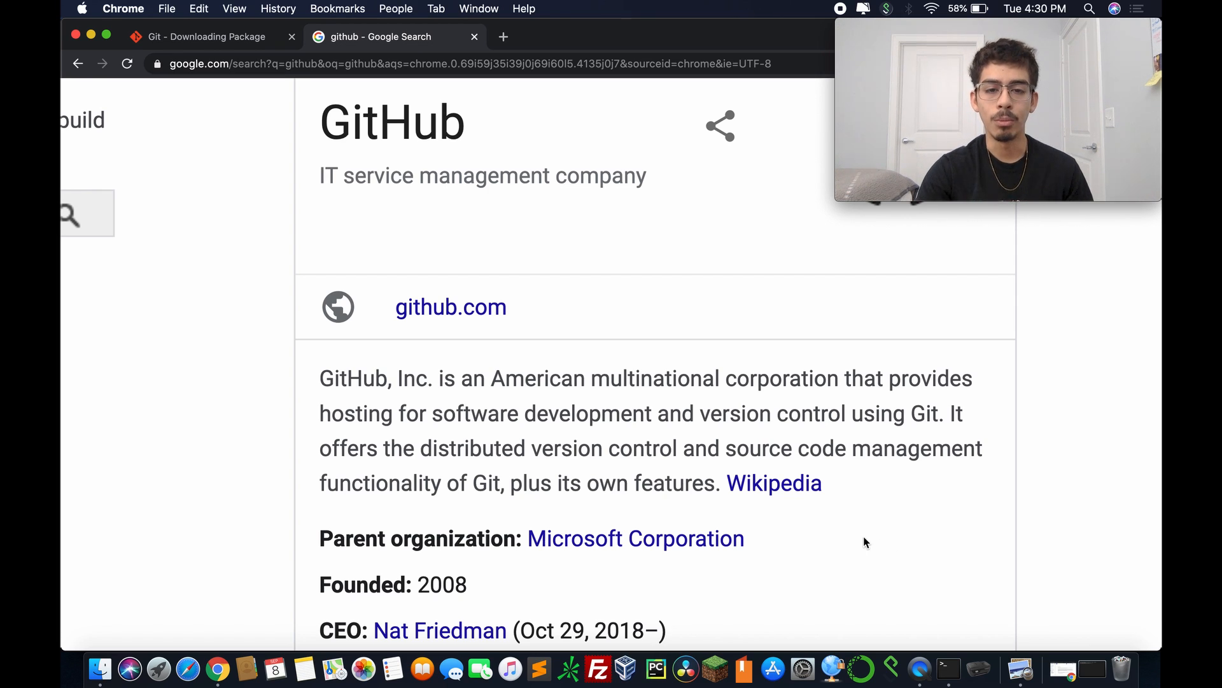
scroll(up, 3)
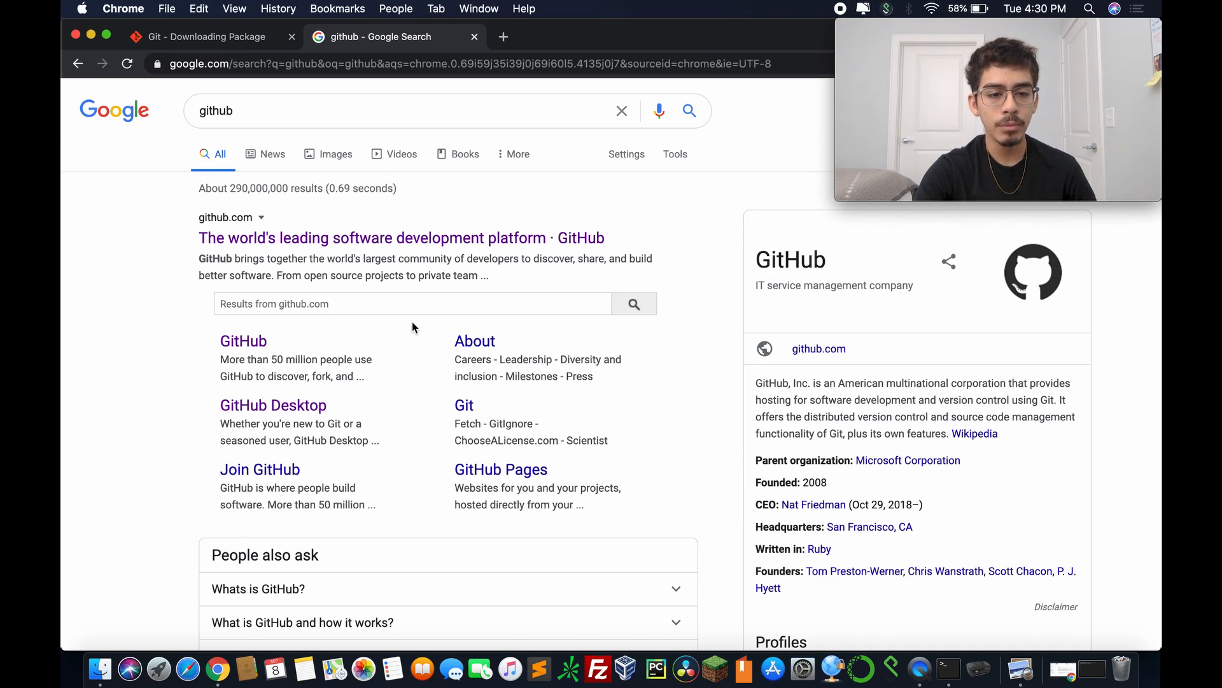
mouse_move(259, 469)
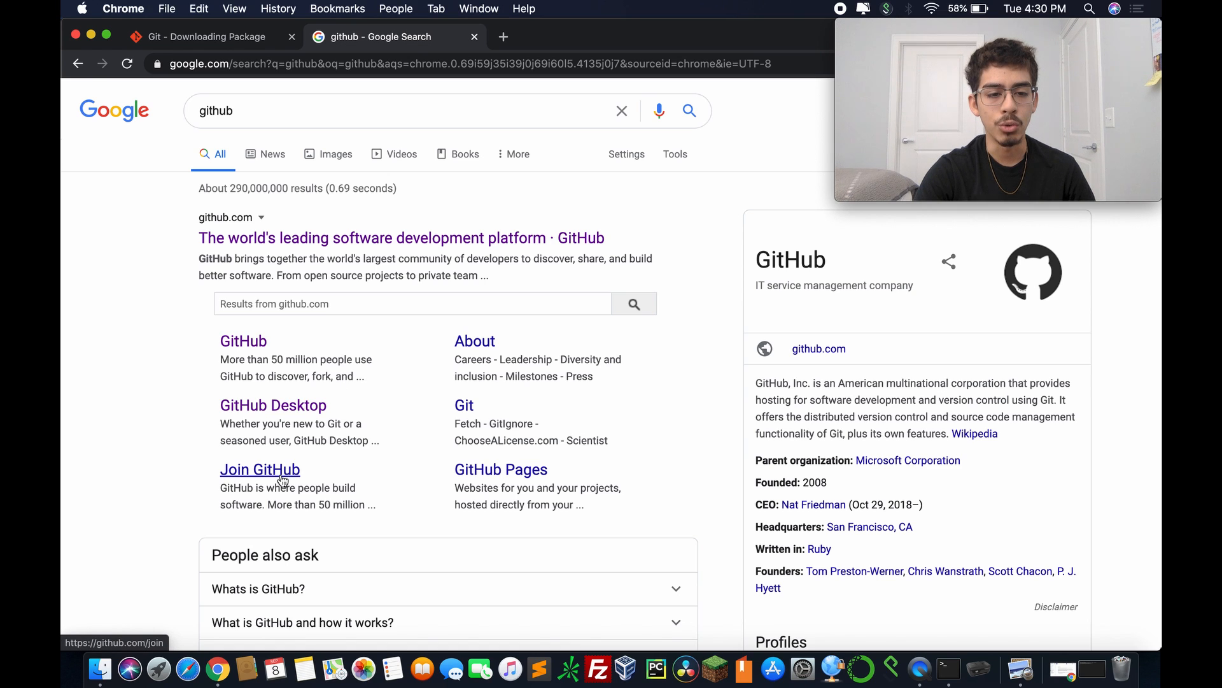
Step: Sign up on GitHub as 'Jonathan-code771' with an email and password
click(260, 469)
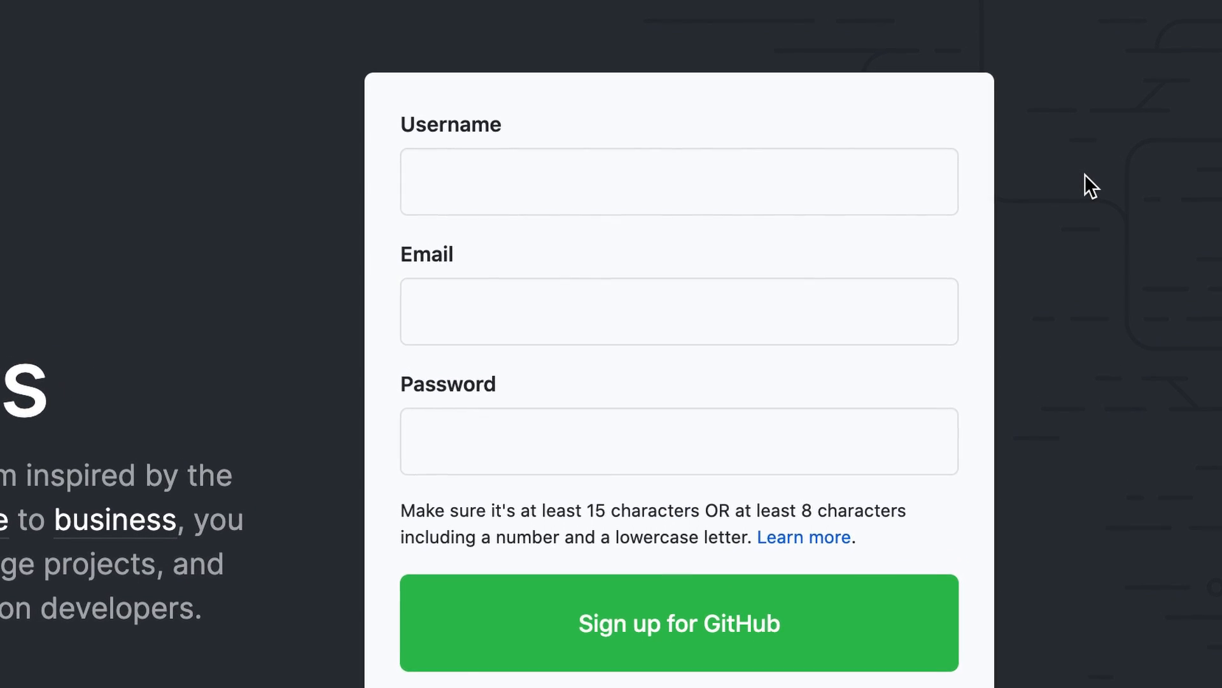
click(678, 182)
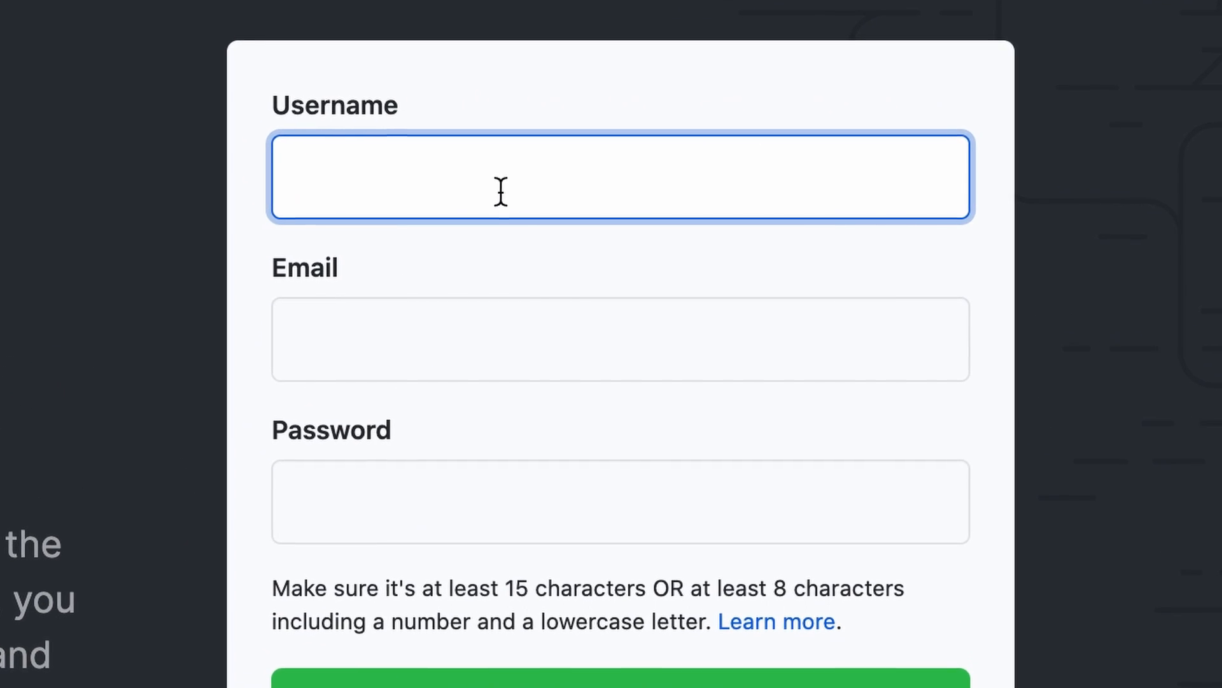
text(Jonathan-code771)
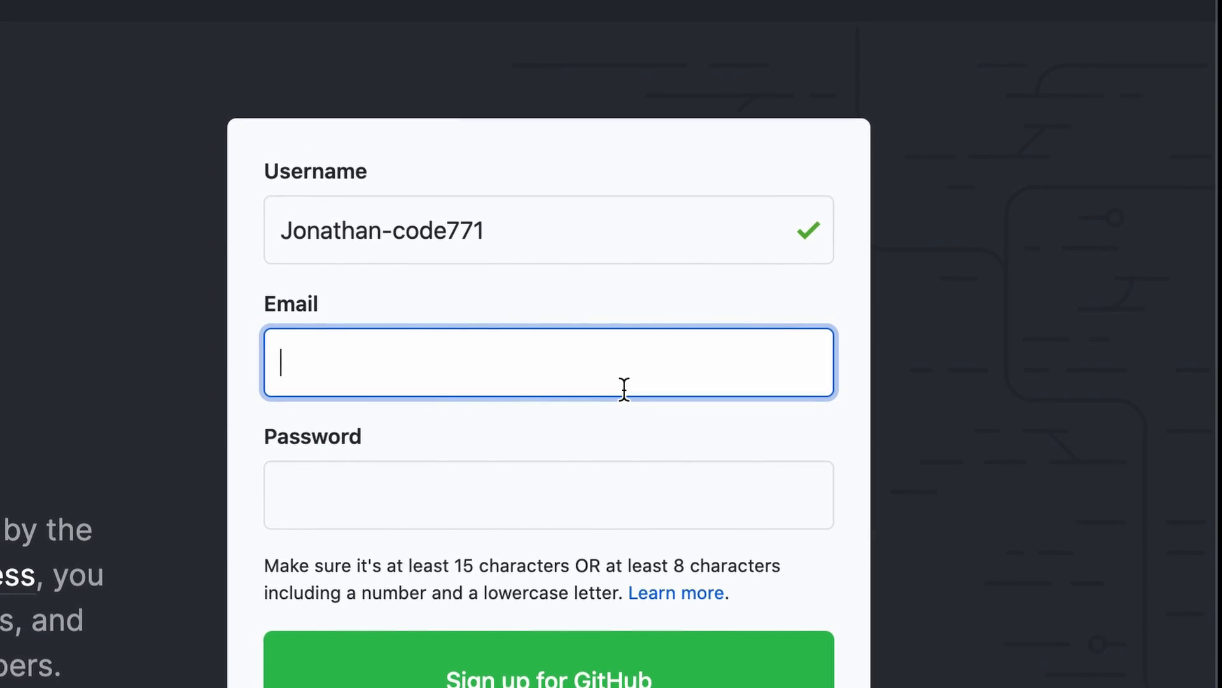
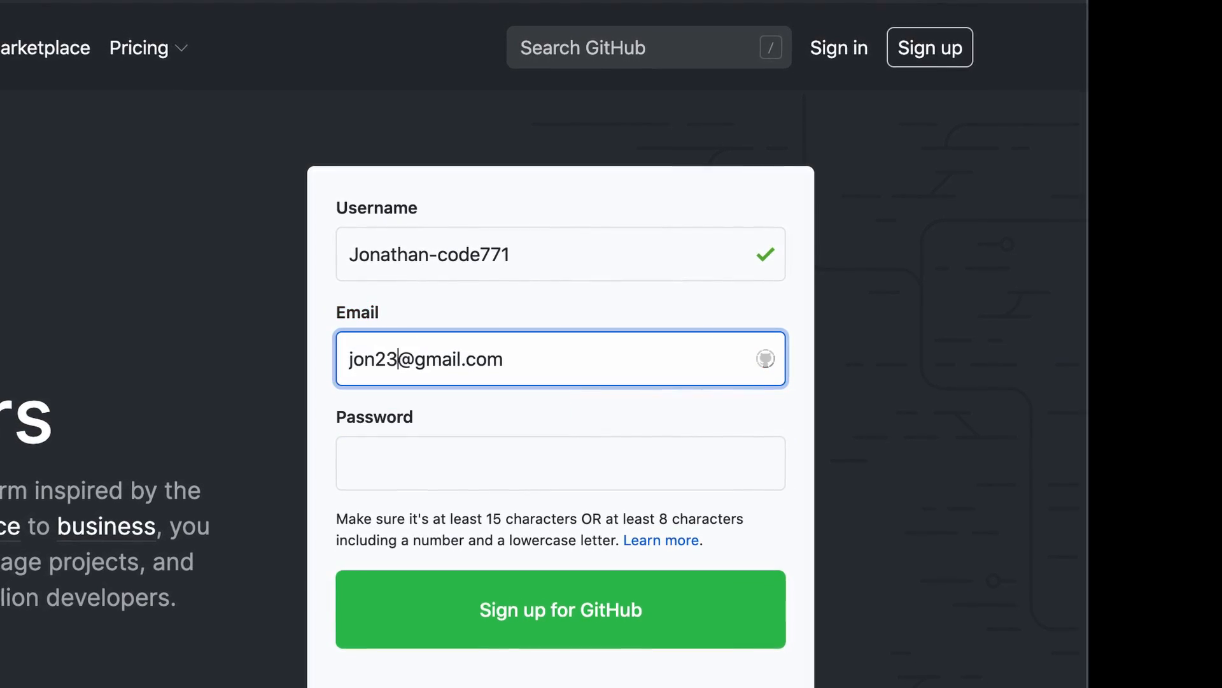
click(560, 462)
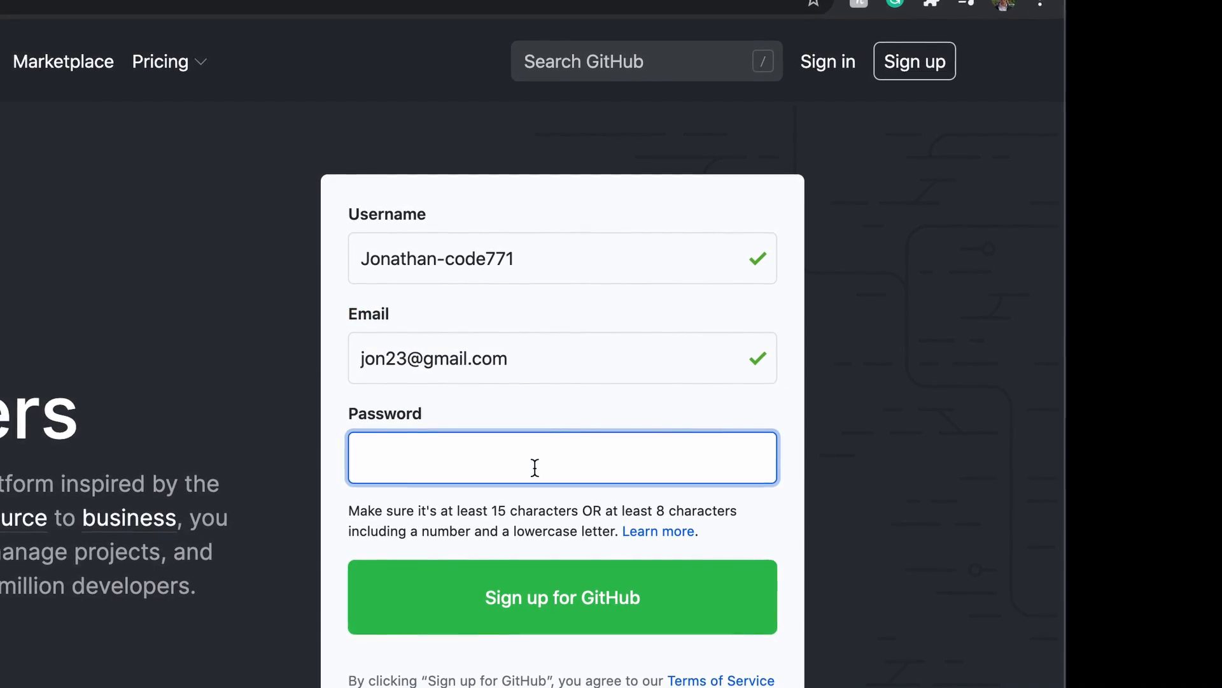
text(••)
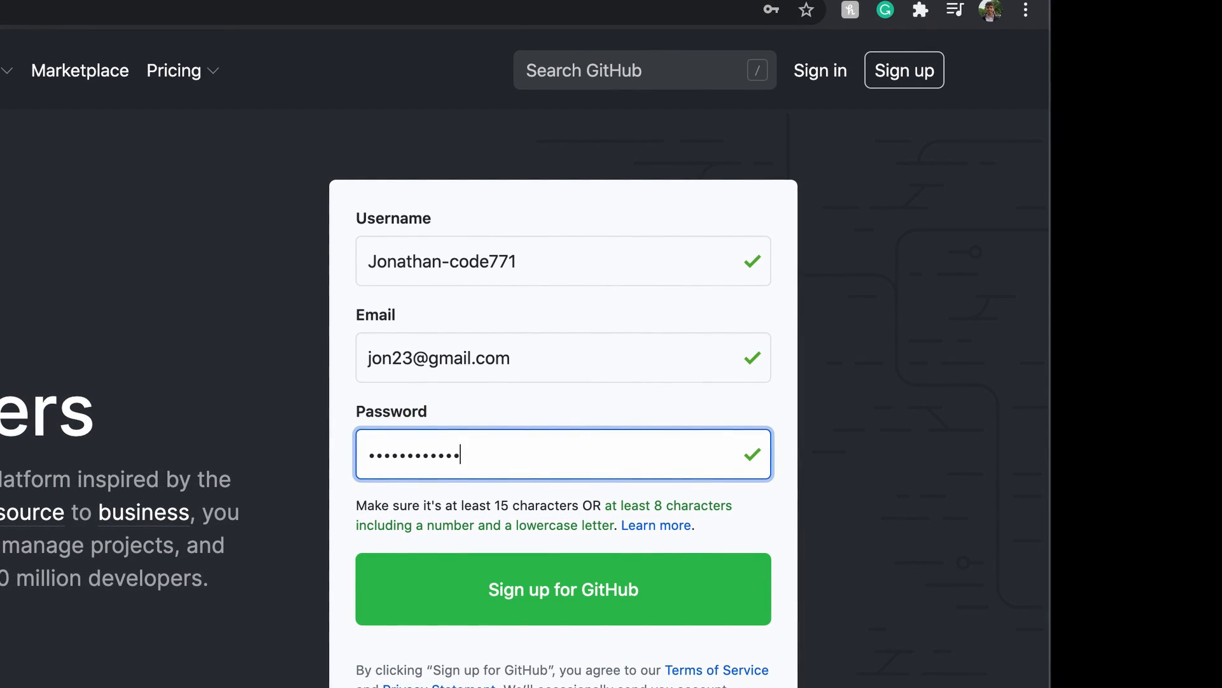
click(562, 588)
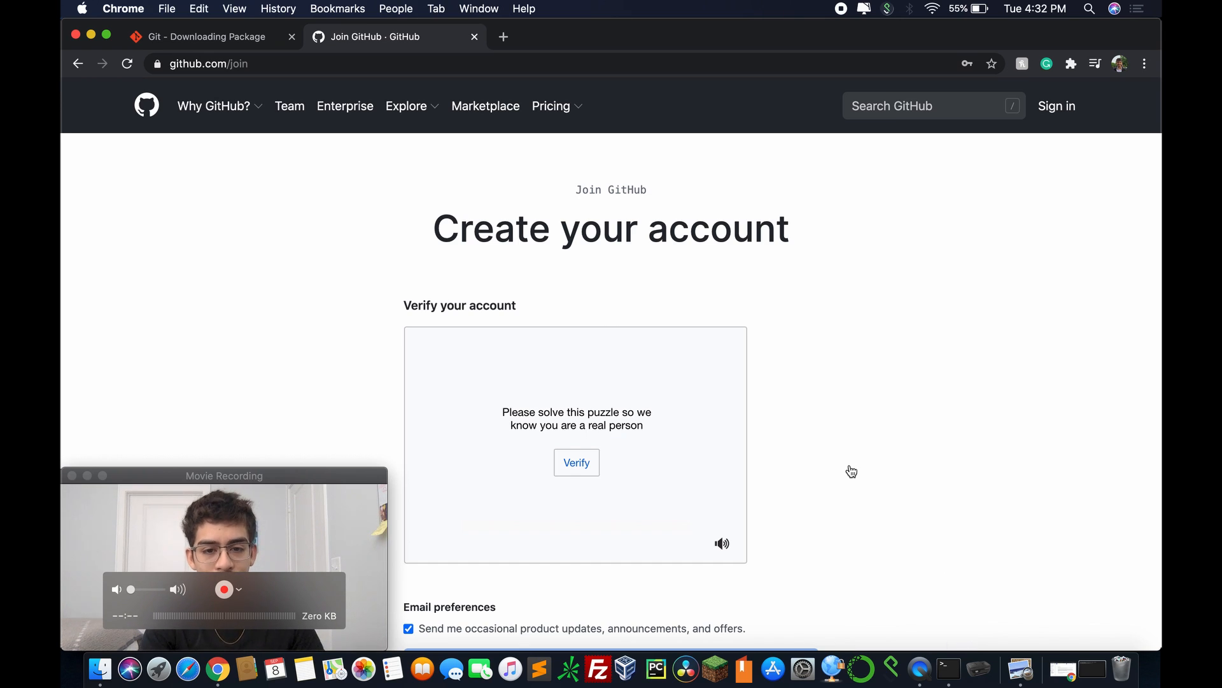
Step: Pick the spiral galaxy to verify, decline update emails, and join the free plan
scroll(down, 3)
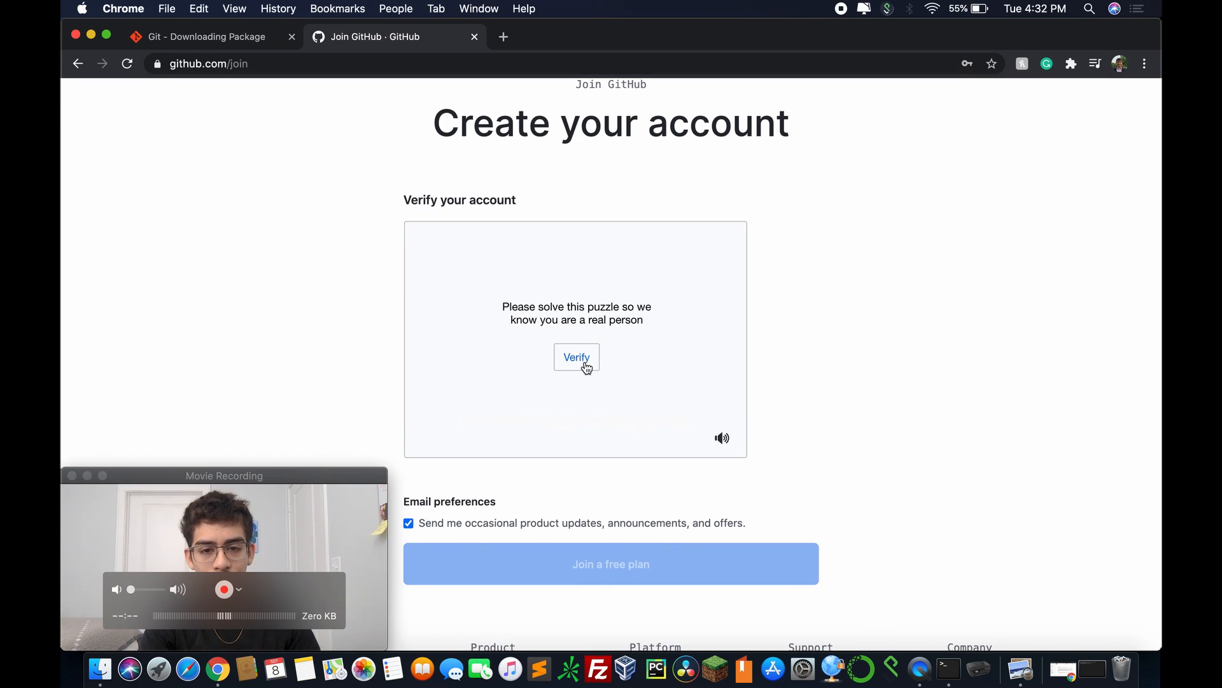
click(577, 357)
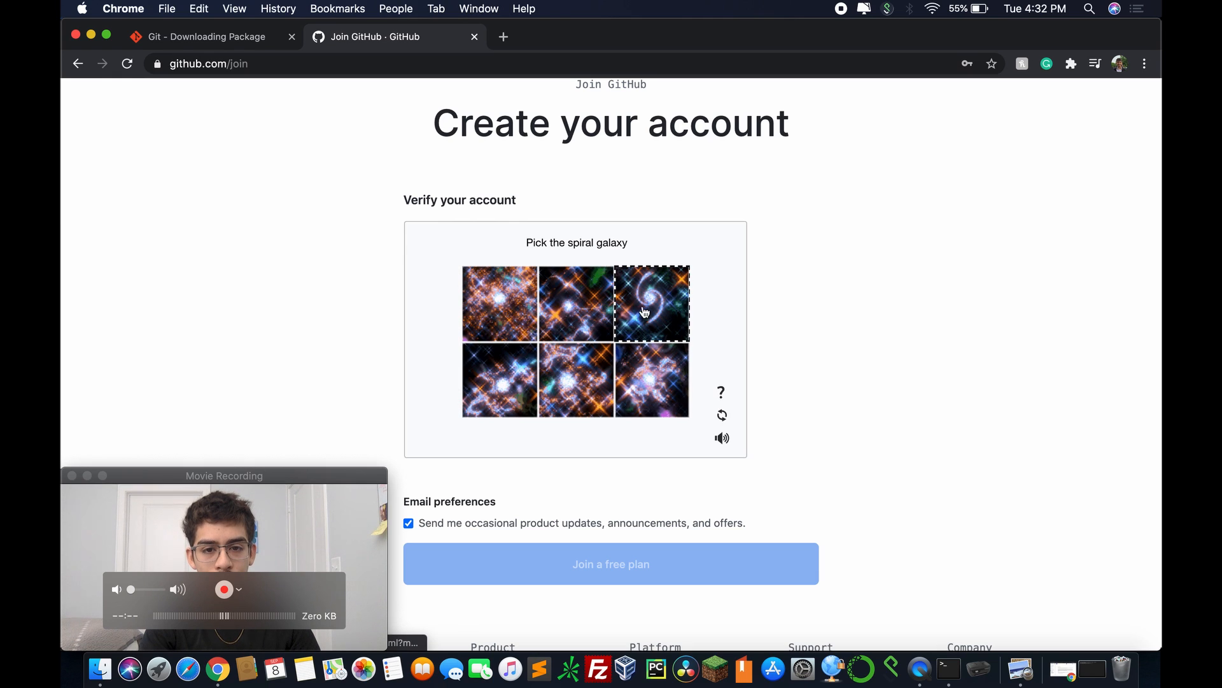
click(653, 303)
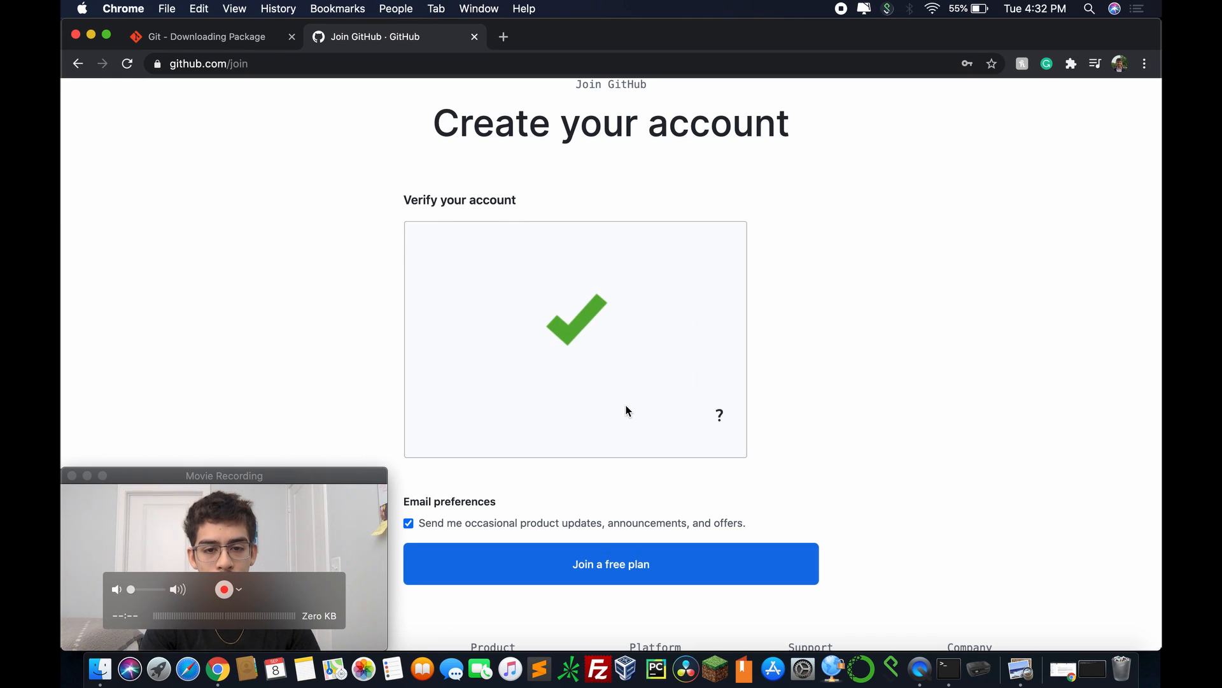
click(407, 523)
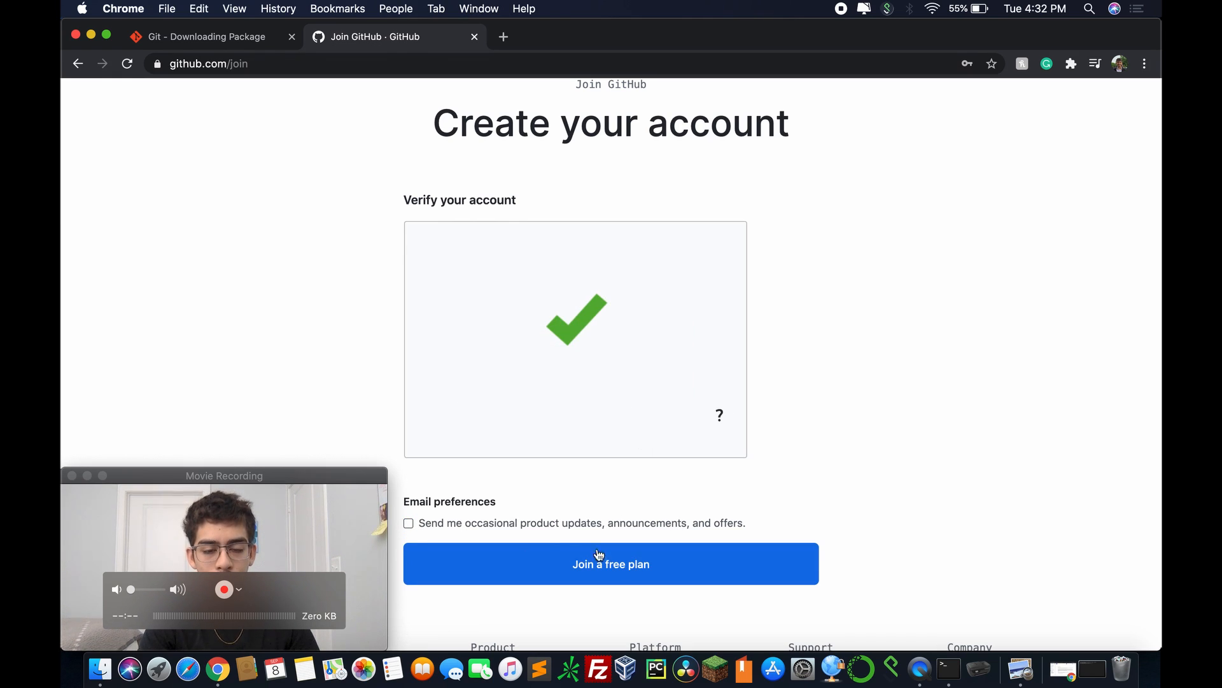
click(611, 563)
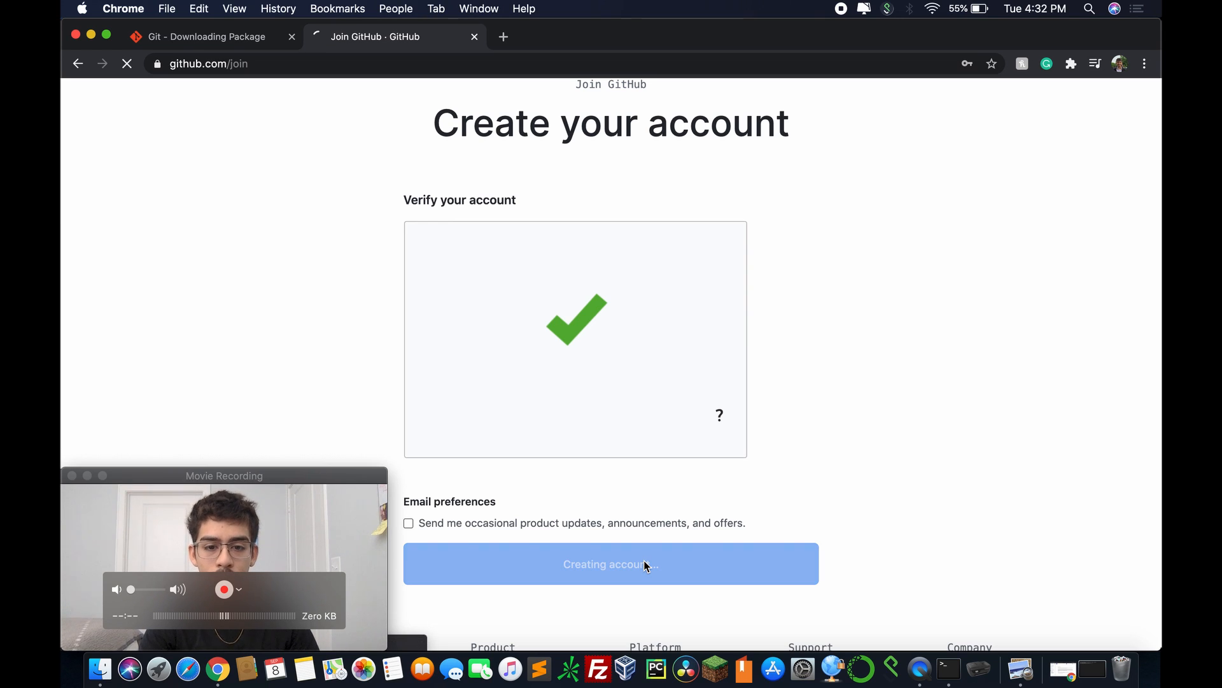
mouse_move(286, 486)
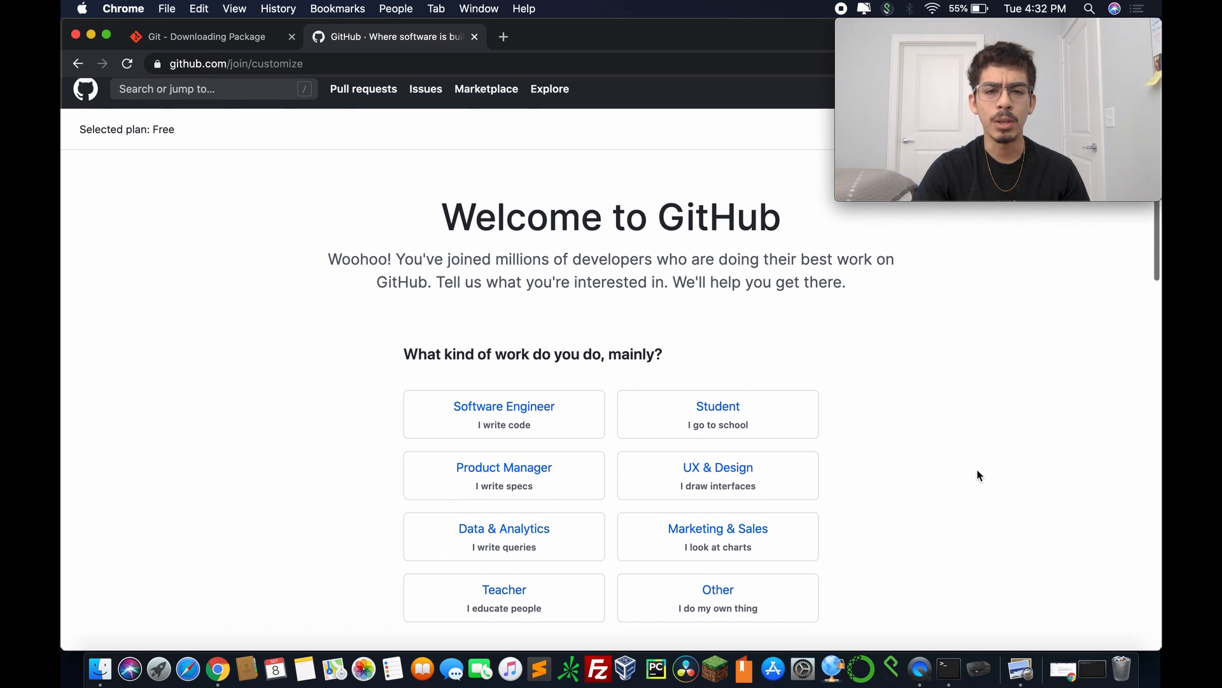
Step: Answer the welcome survey with Student and 'A moderate amount', then complete setup
scroll(down, 3)
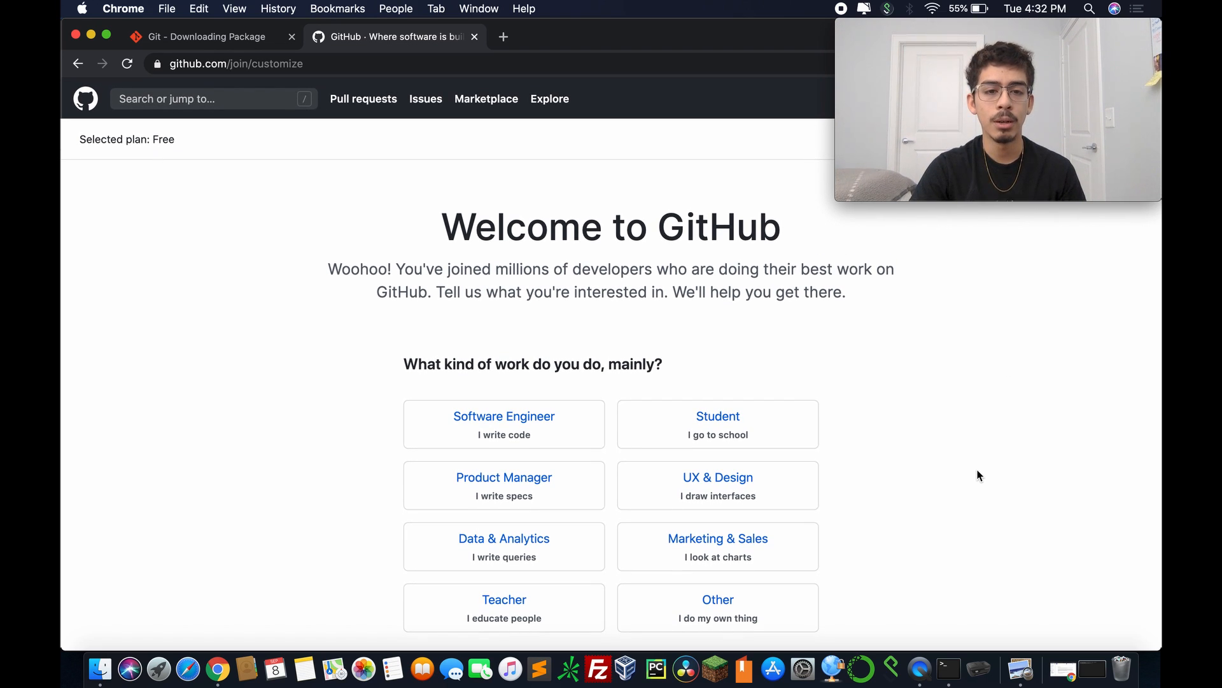
scroll(down, 3)
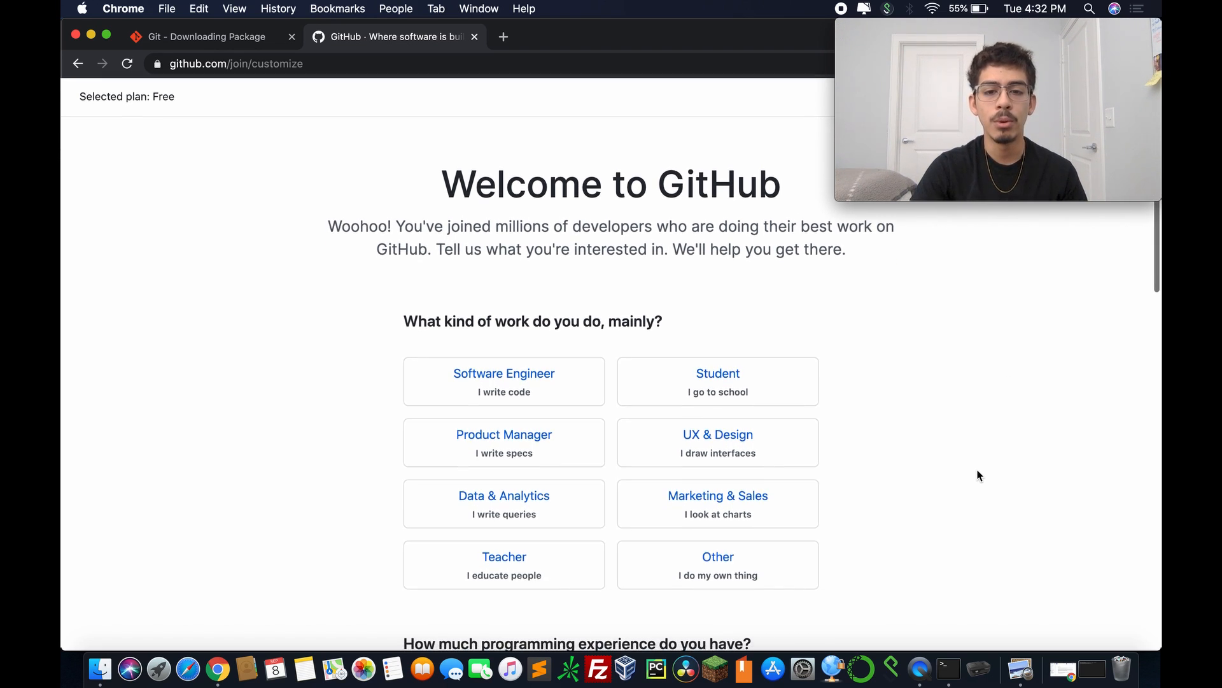
scroll(down, 3)
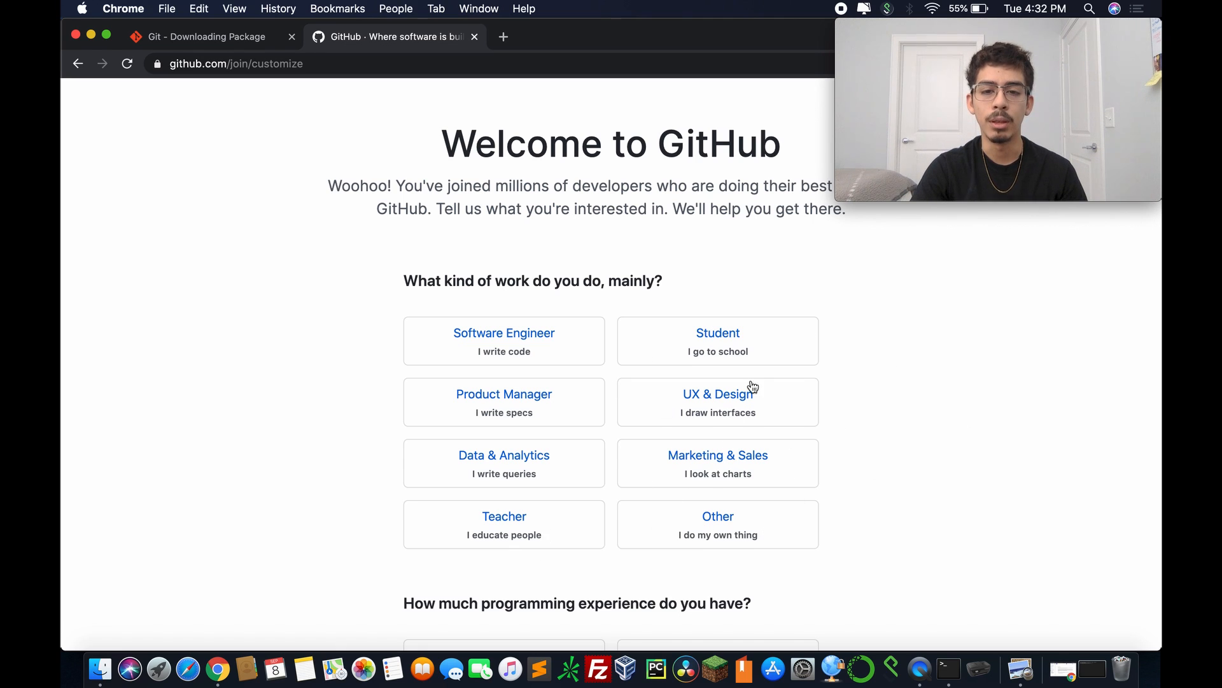
click(717, 341)
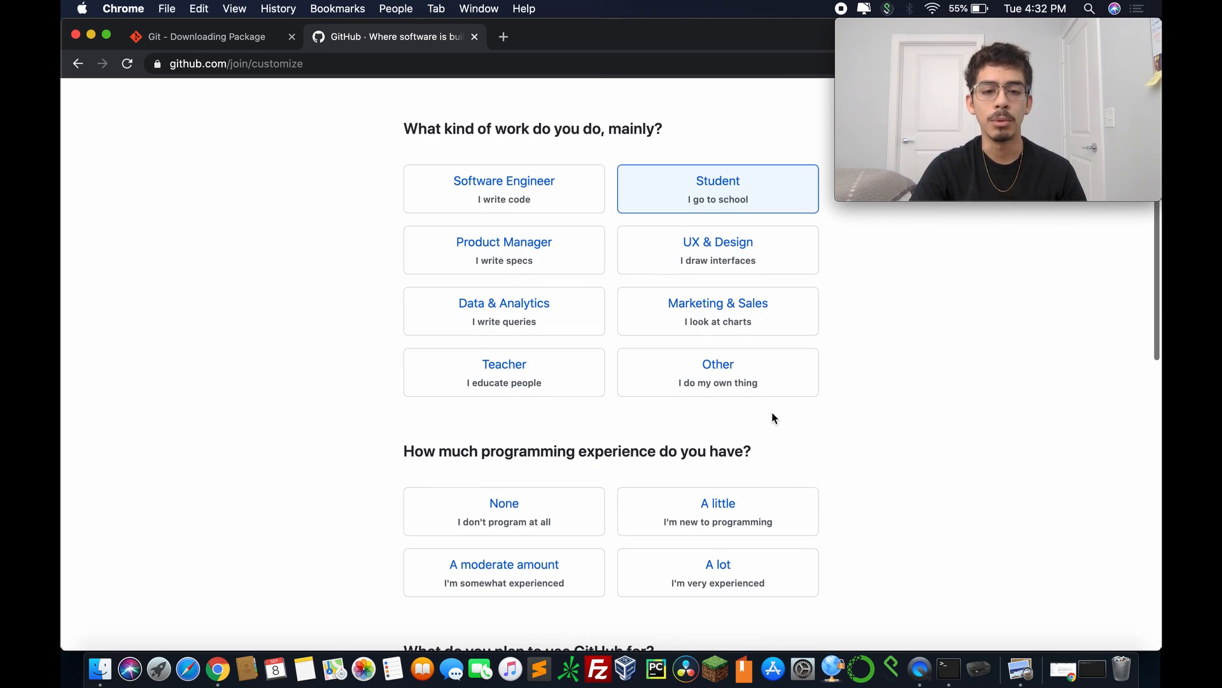
scroll(down, 3)
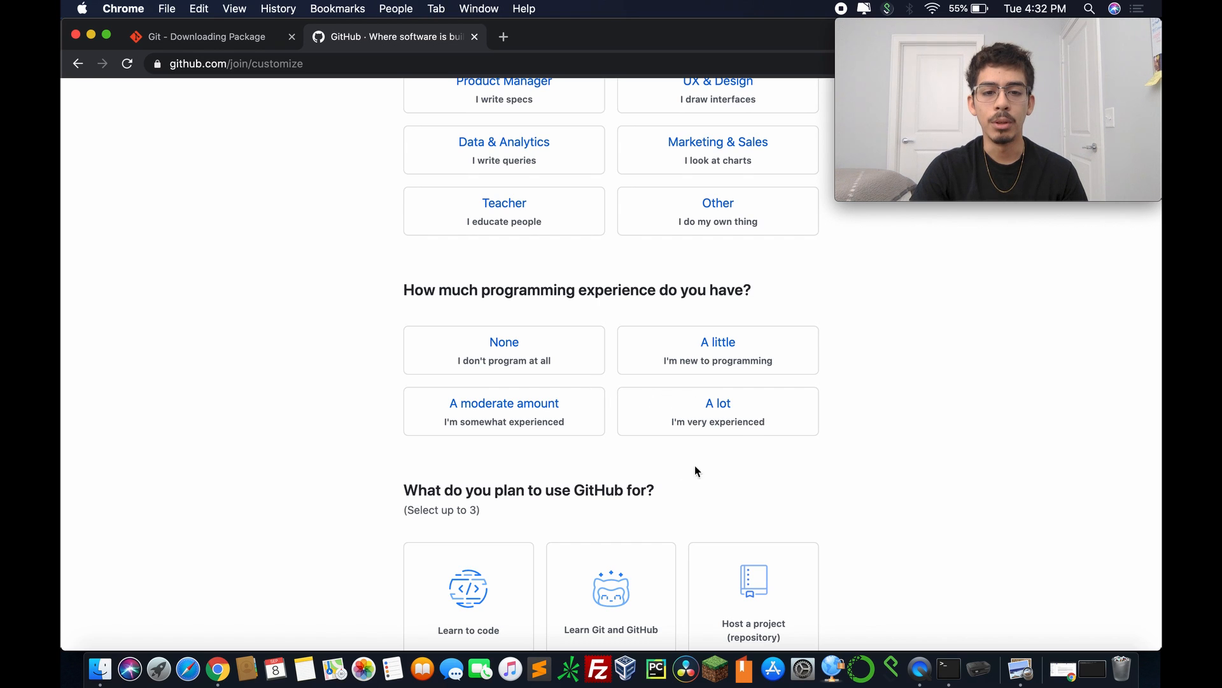
click(504, 412)
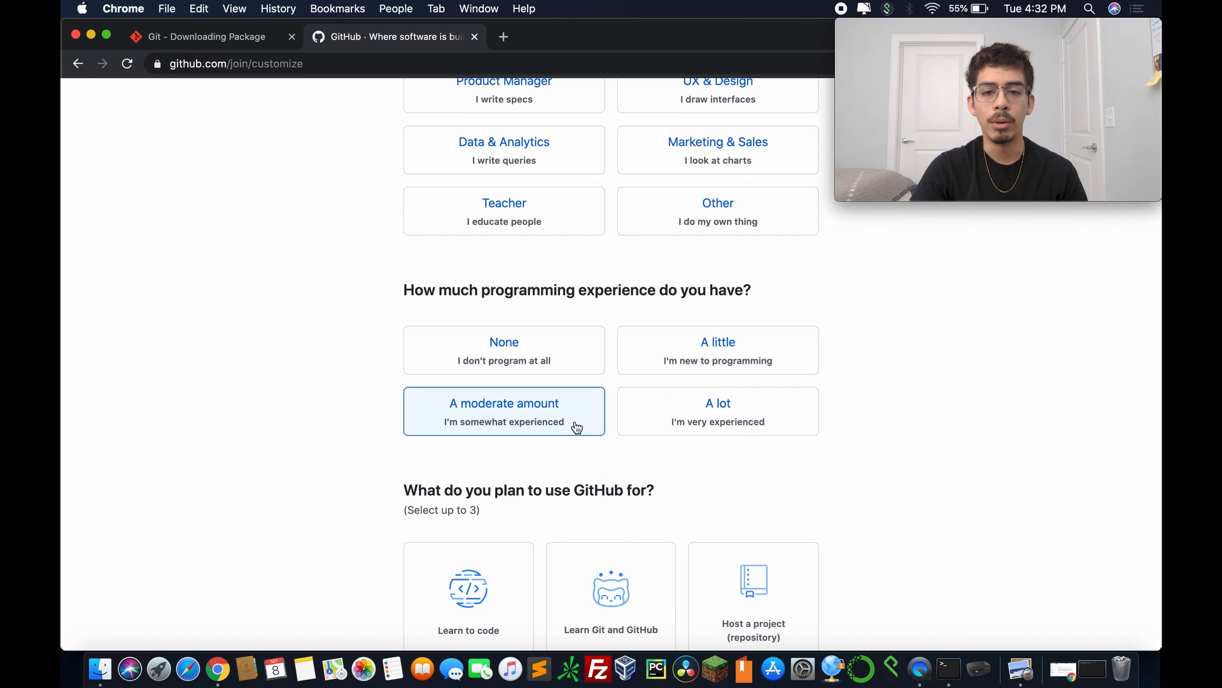
scroll(down, 3)
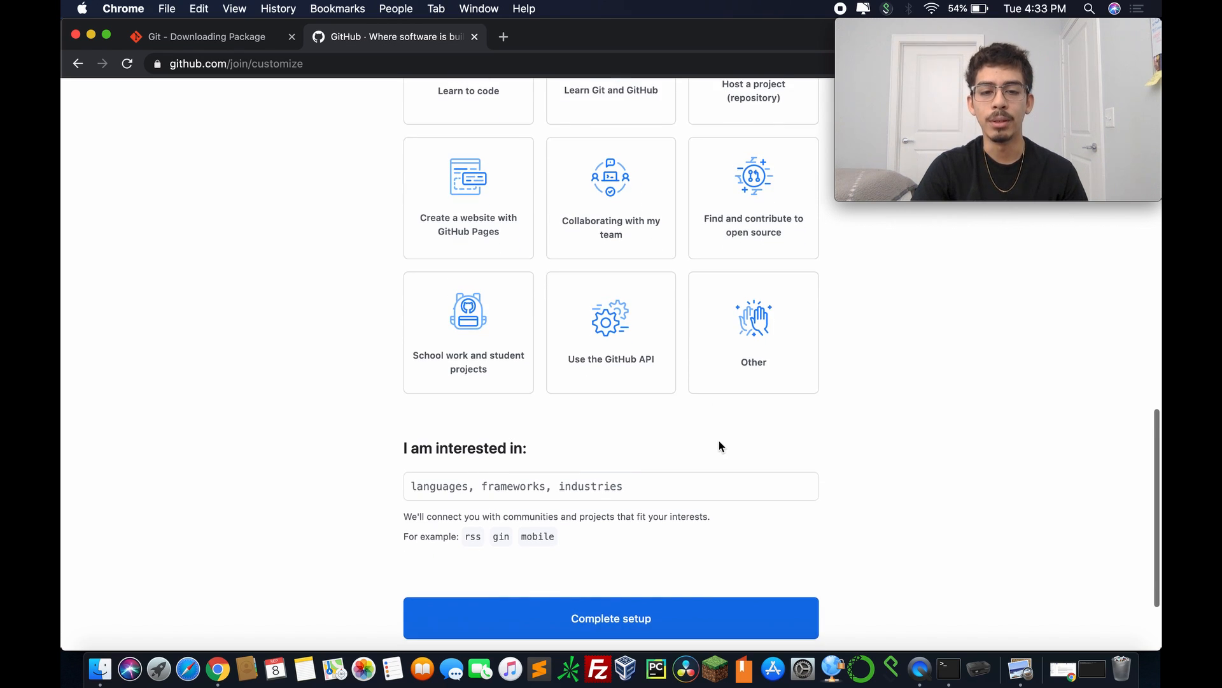
click(611, 618)
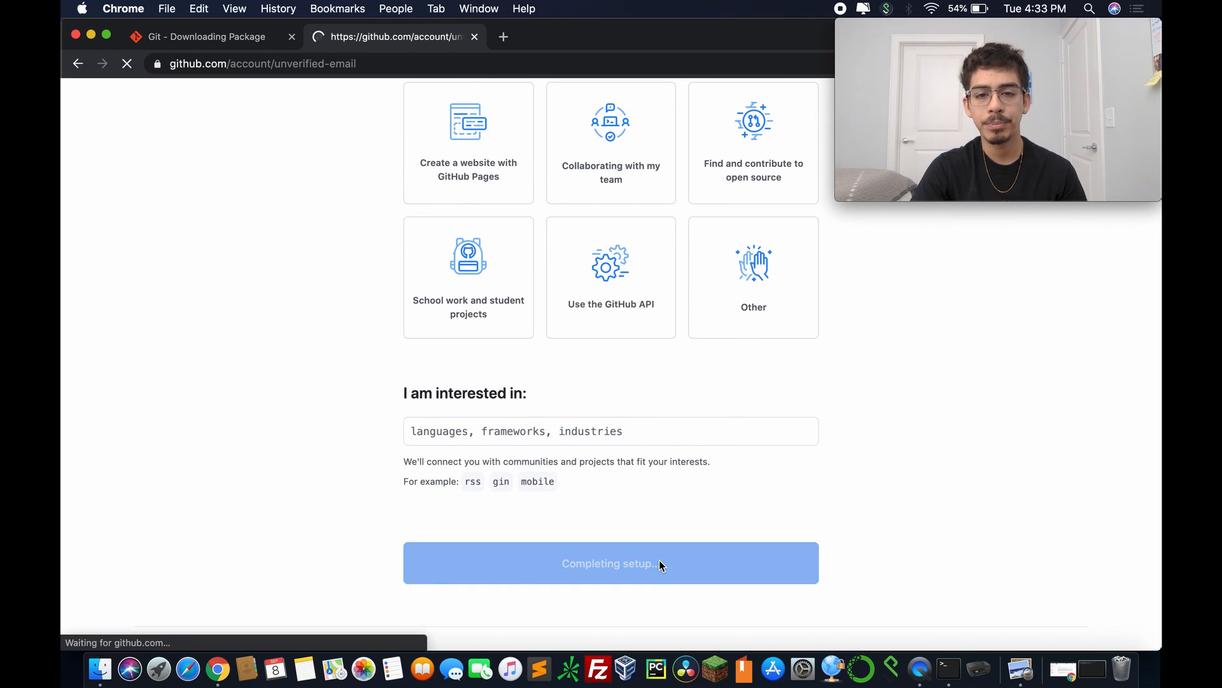
click(610, 562)
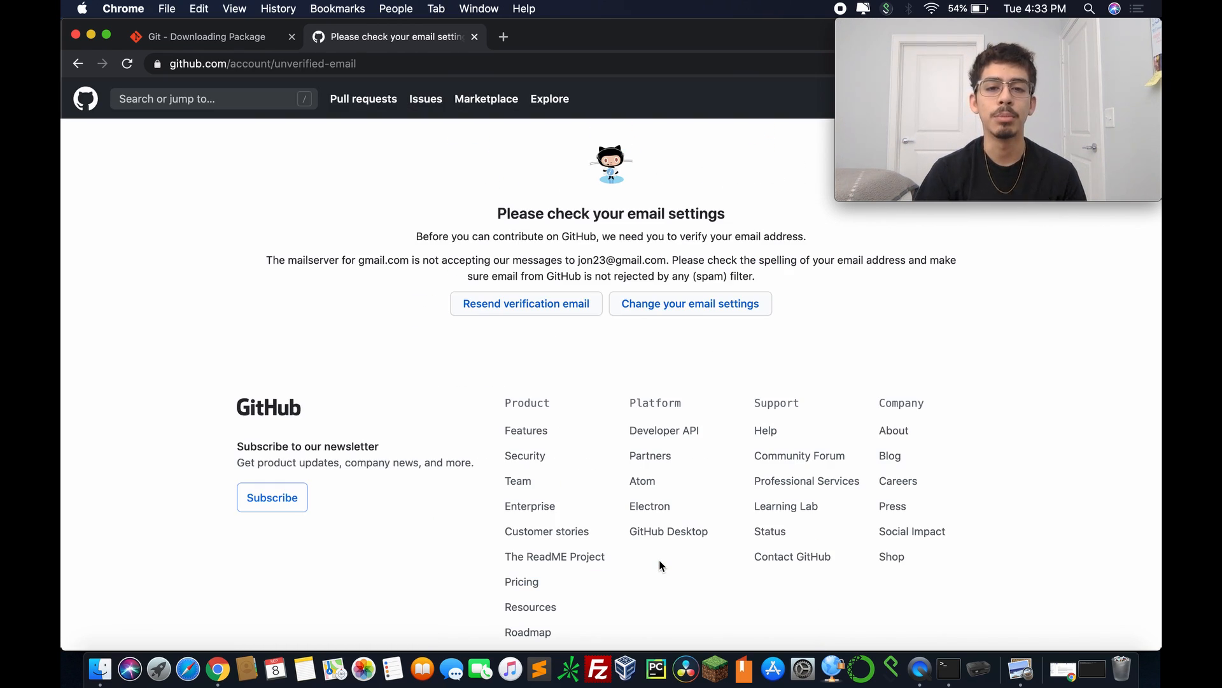